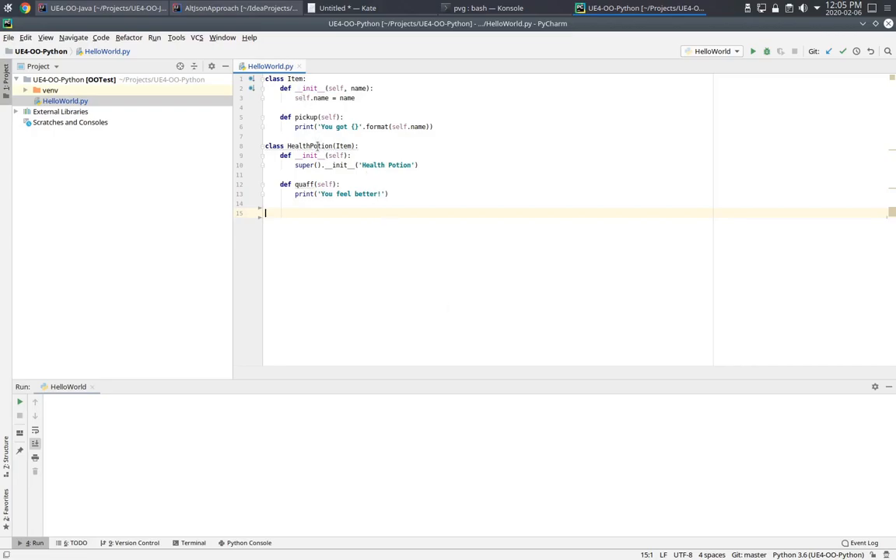
{"action": "mouse_move", "coordinate": [351, 272]}
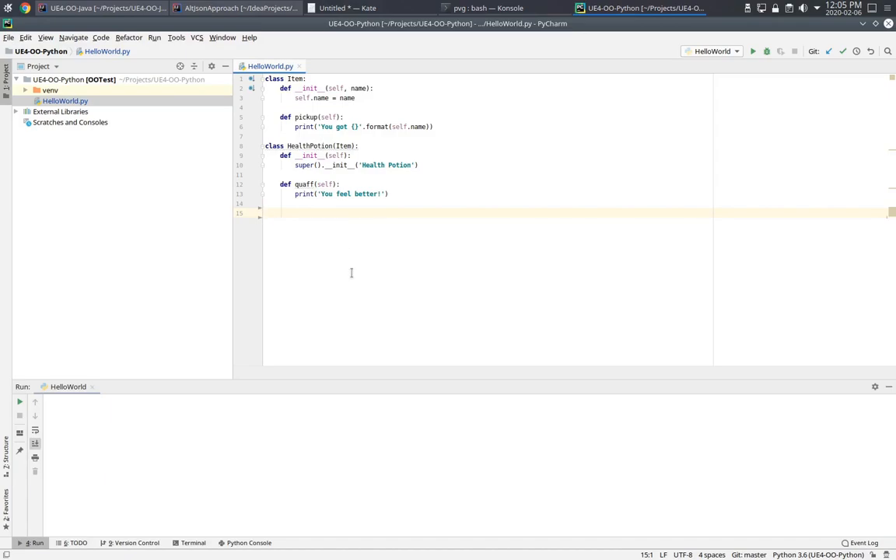
Add i = Item('Thing') and i.pickup(), run to print 'You got Thing', then begin potion = He
{"action": "type", "text": "i = Item()"}
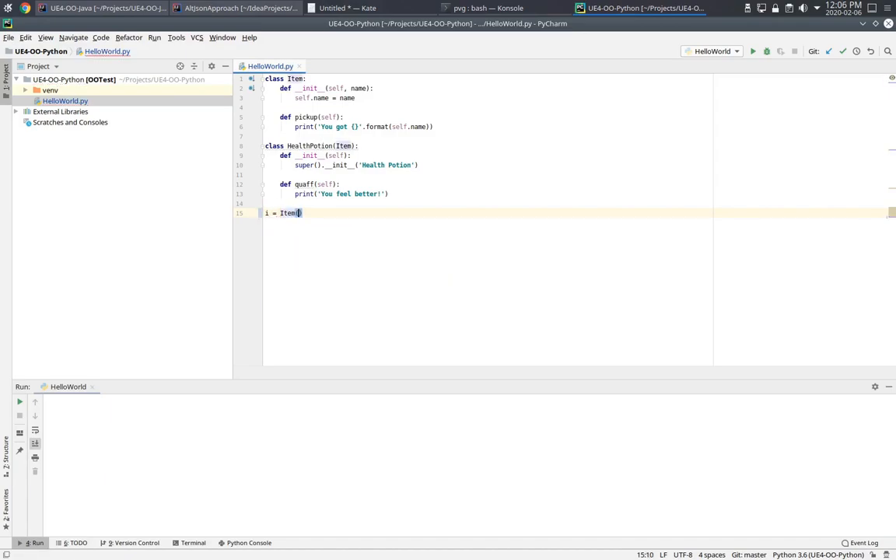
{"action": "type", "text": "'Thing'"}
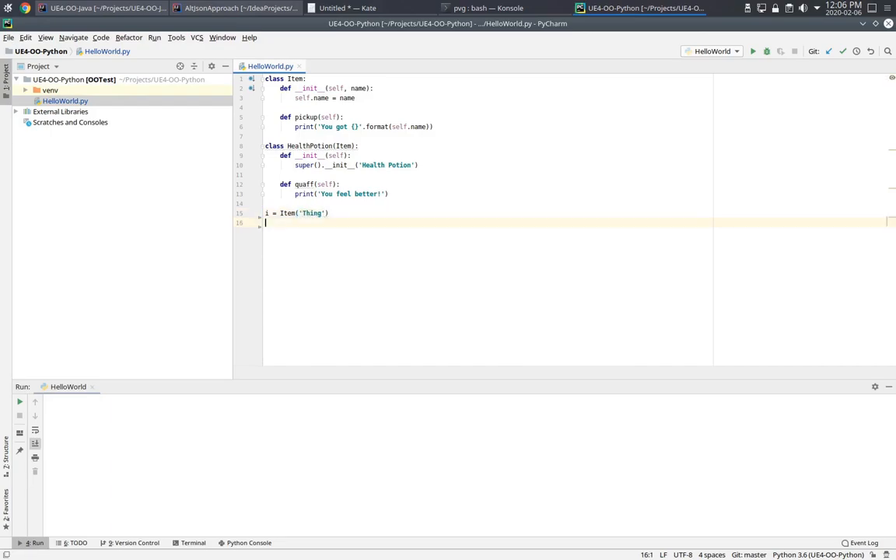
{"action": "type", "text": "i.pickup()"}
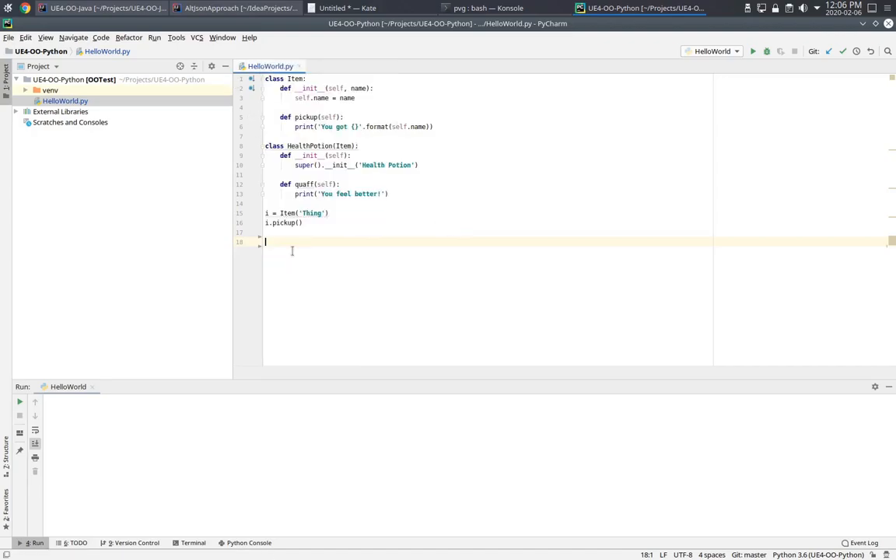
{"action": "left_click", "coordinate": [751, 50]}
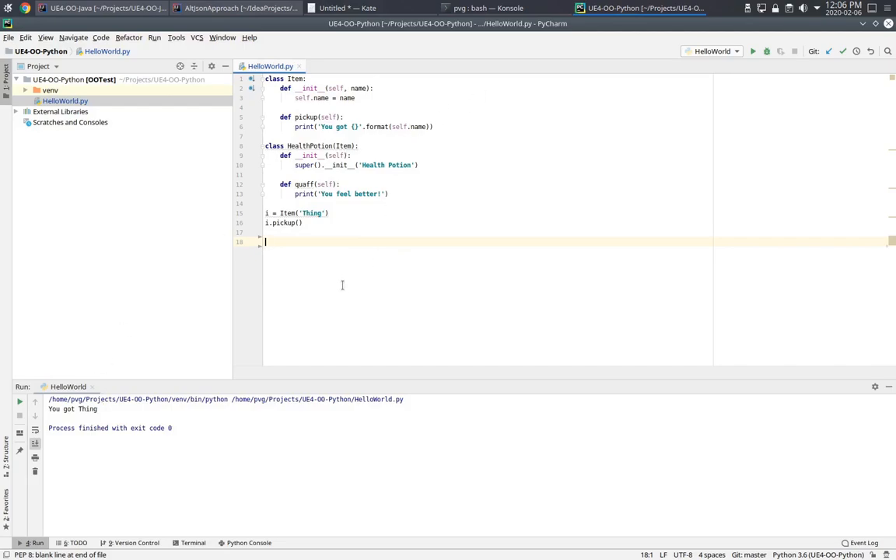
{"action": "type", "text": "potion = HealthPotion("}
{"action": "type", "text": "potion.pickup()"}
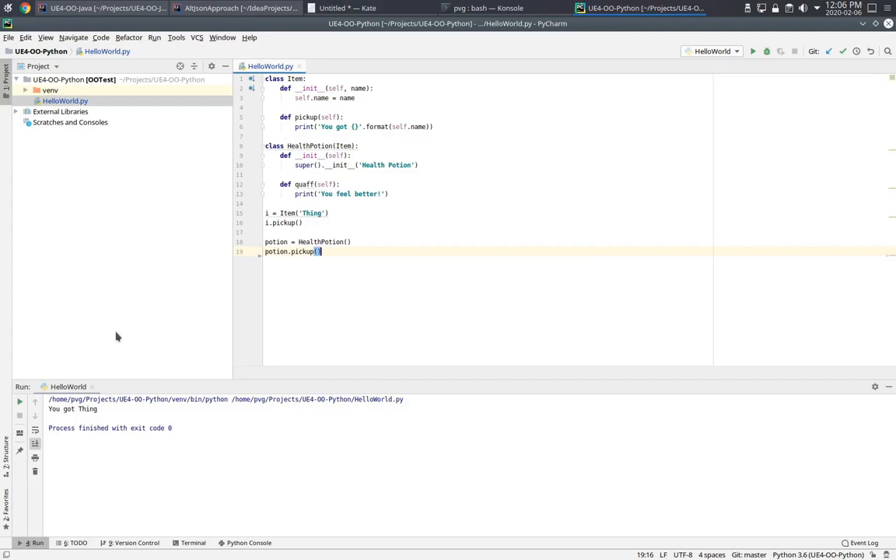
Run with the HealthPotion pickup, then add its quaff call and run for 'You feel better!'
{"action": "left_click", "coordinate": [753, 50]}
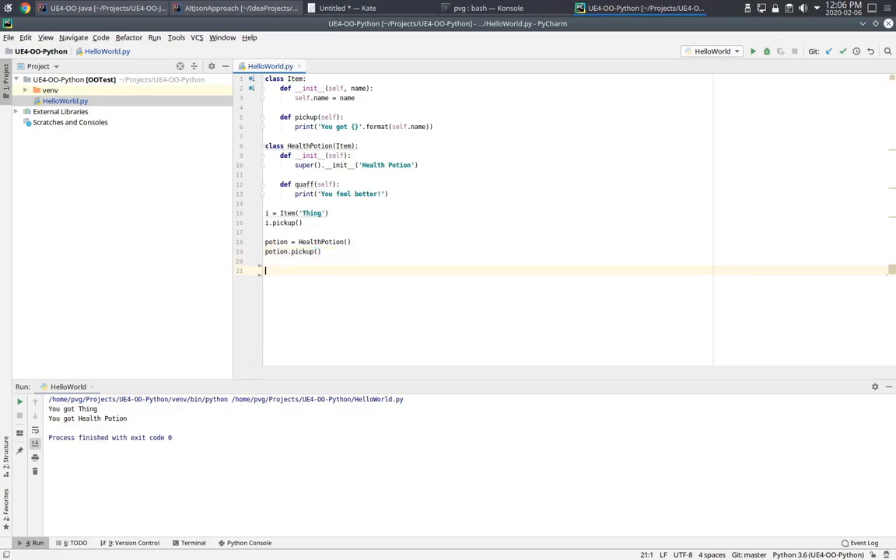
{"action": "type", "text": "potion.quaff("}
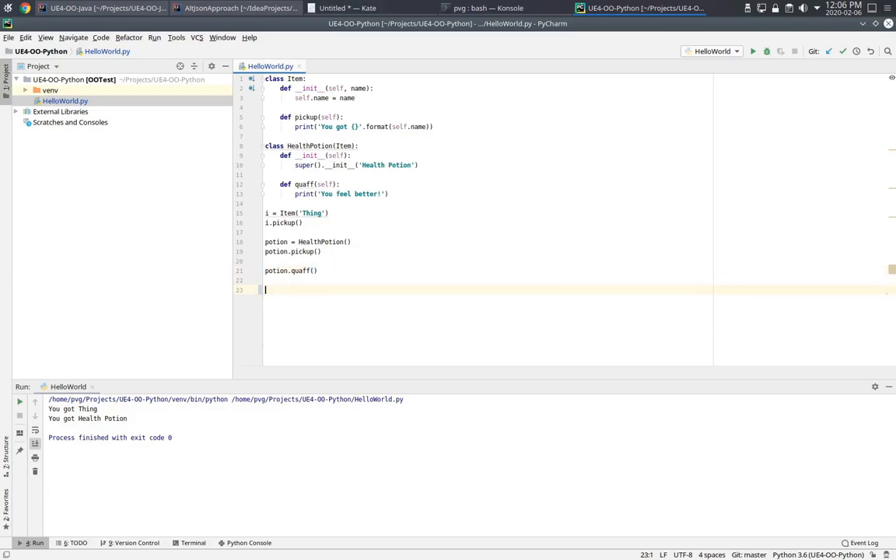
{"action": "left_click", "coordinate": [753, 50]}
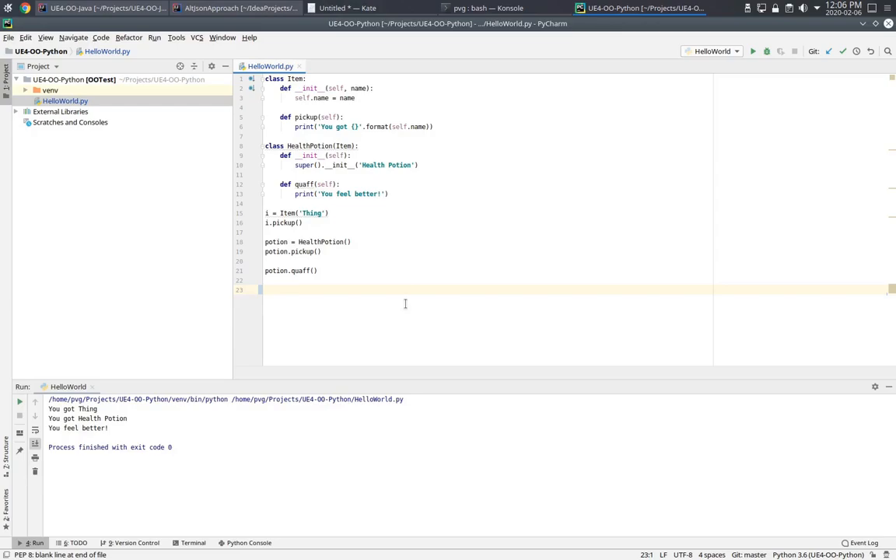
Add i.quaff() on the plain Item and run, raising an AttributeError
{"action": "type", "text": "i.quaff()"}
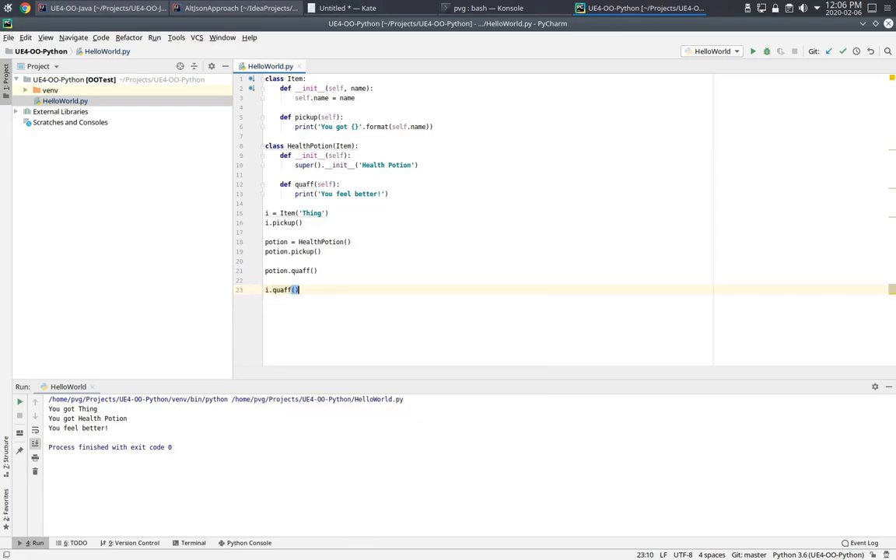
{"action": "left_click", "coordinate": [751, 51]}
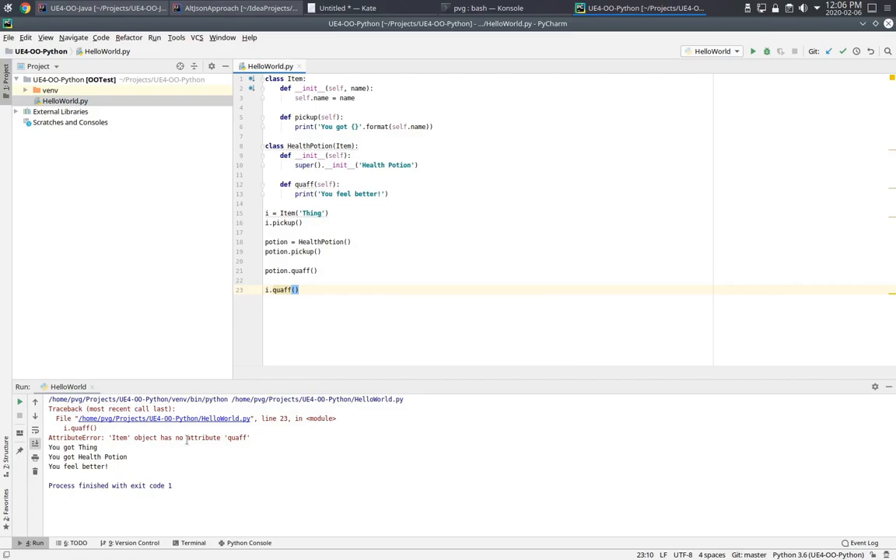
{"action": "mouse_move", "coordinate": [534, 261]}
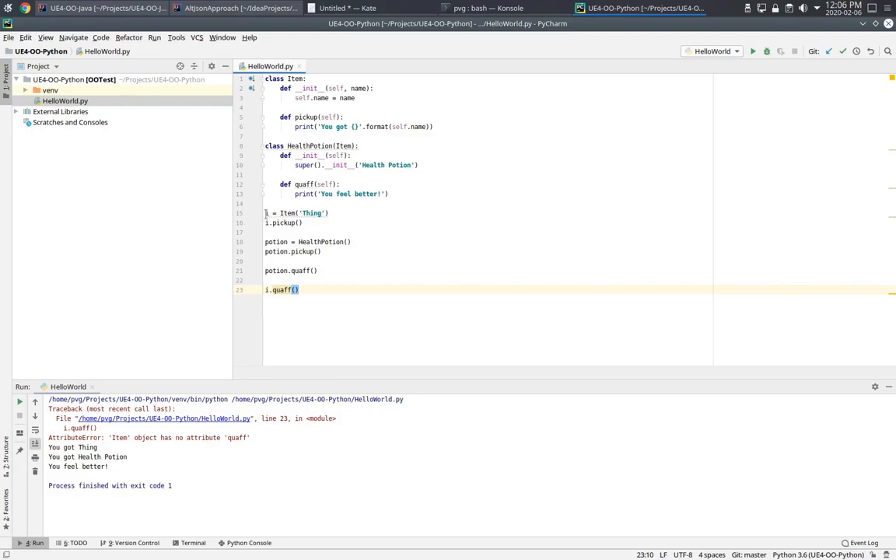
{"action": "mouse_move", "coordinate": [465, 277]}
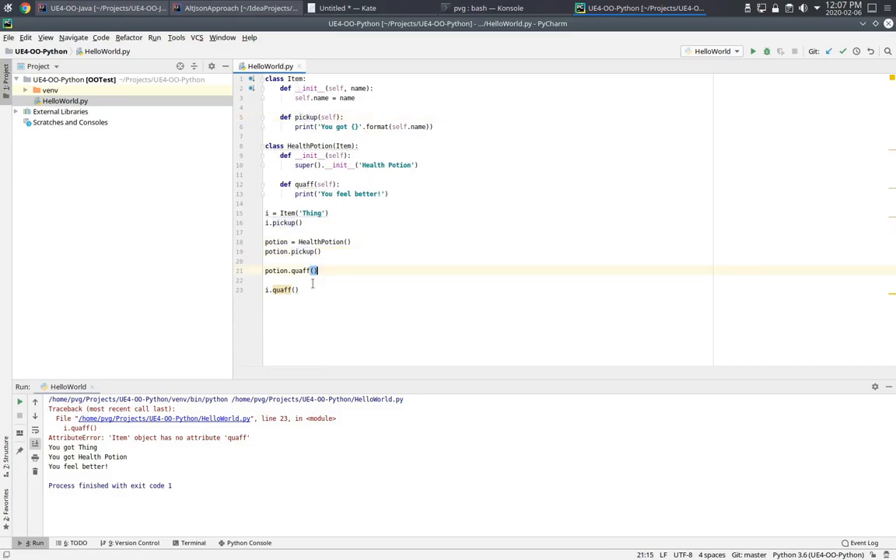
{"action": "left_click", "coordinate": [280, 289]}
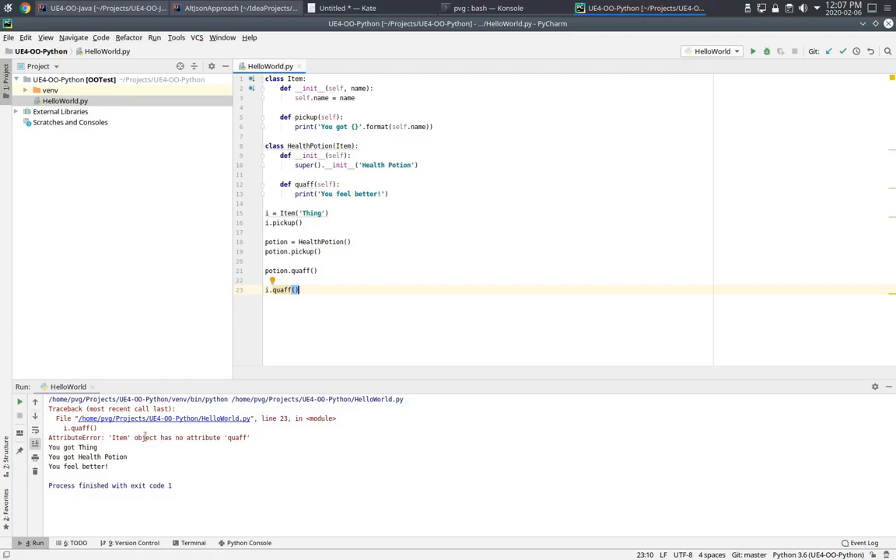
{"action": "mouse_move", "coordinate": [277, 435]}
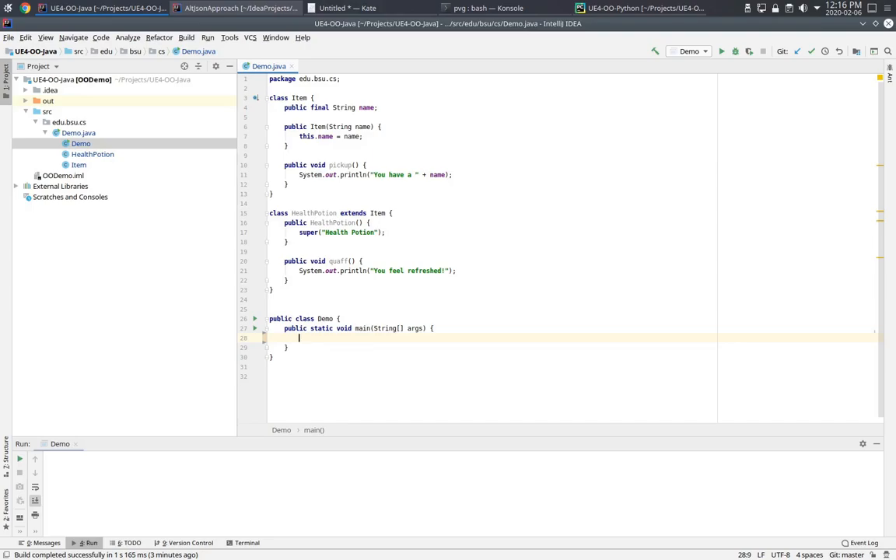
{"action": "mouse_move", "coordinate": [482, 367]}
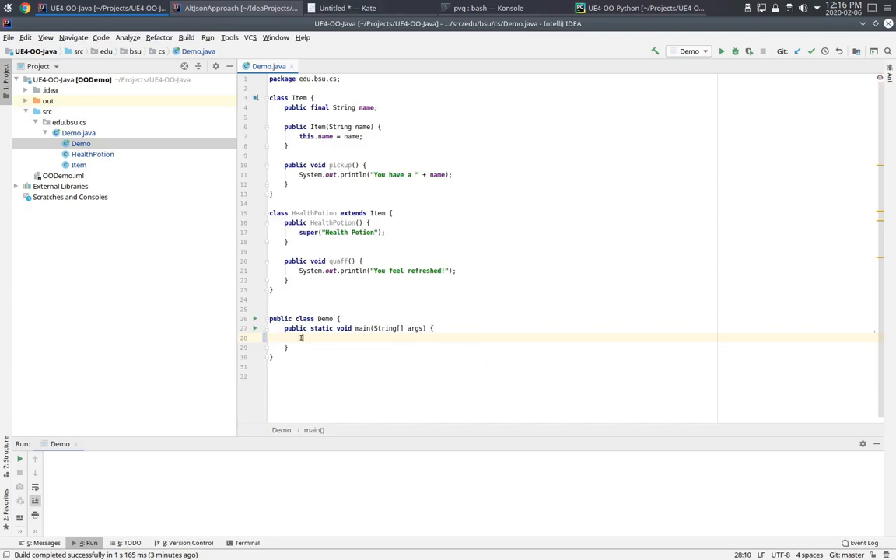
Write Item item = new Item("Thing"); item.pickup(); and run Demo.main() printing 'You have a Thing'
{"action": "type", "text": "Item item = new Item"}
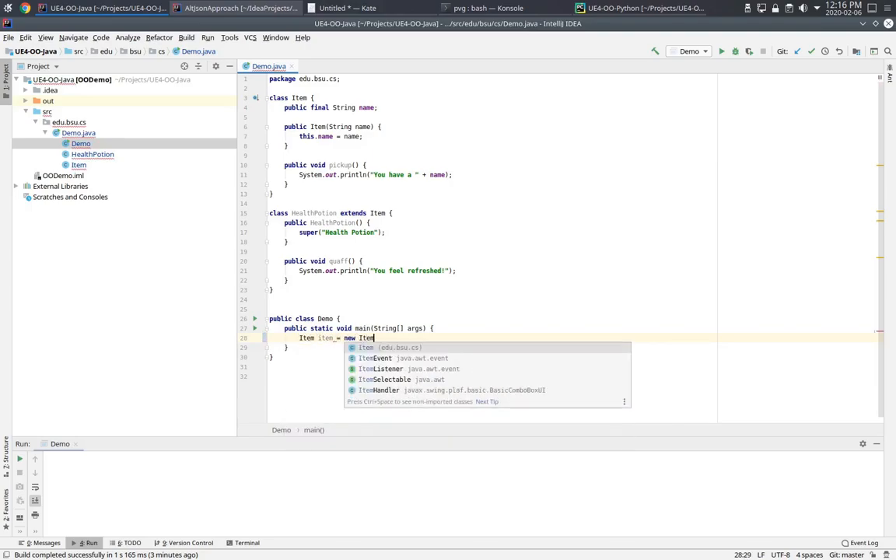
{"action": "type", "text": "(\"Thing\");"}
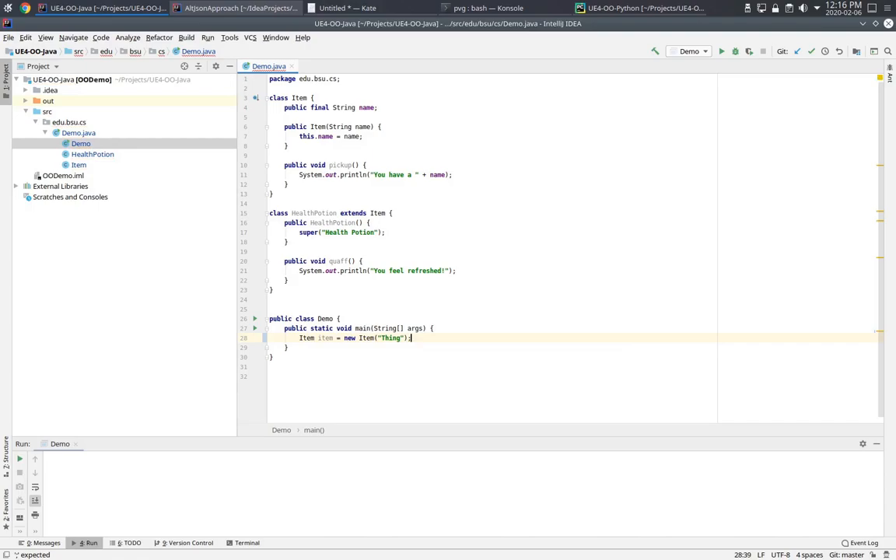
{"action": "type", "text": "item.pickup();"}
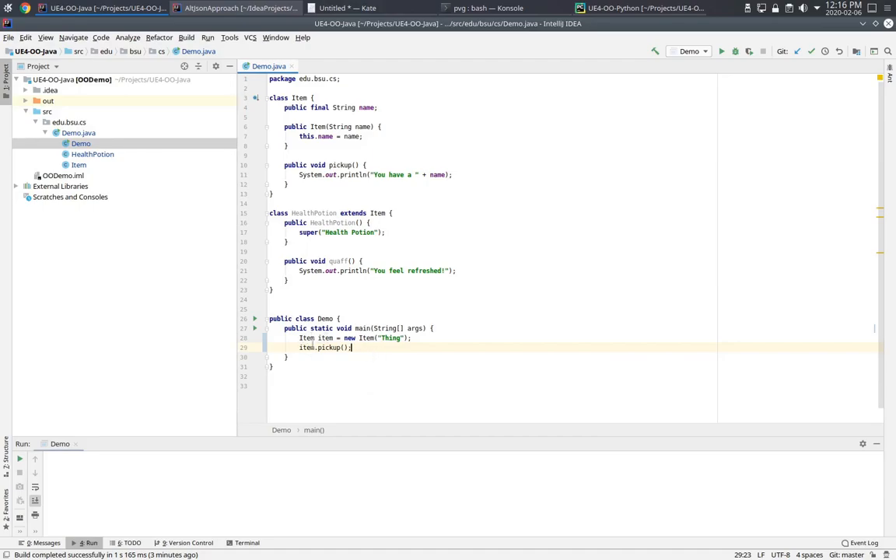
{"action": "left_click", "coordinate": [255, 326]}
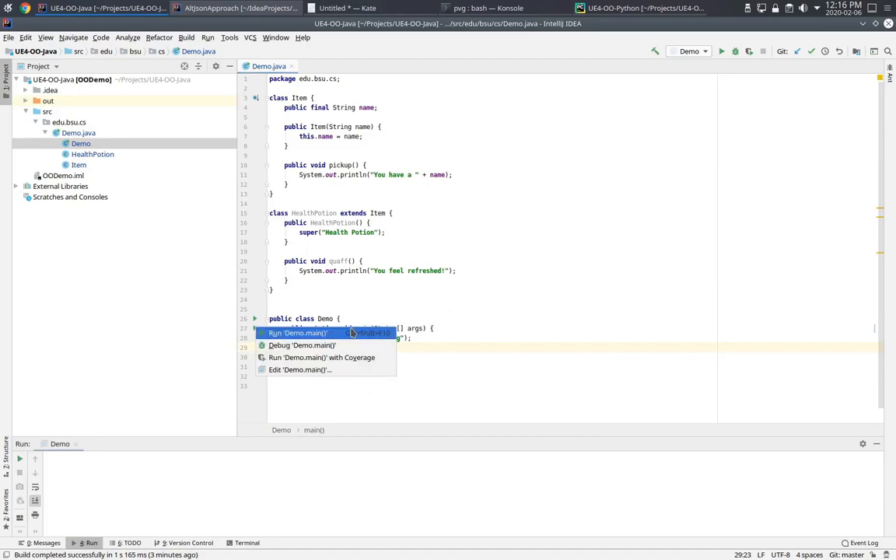
{"action": "left_click", "coordinate": [297, 333]}
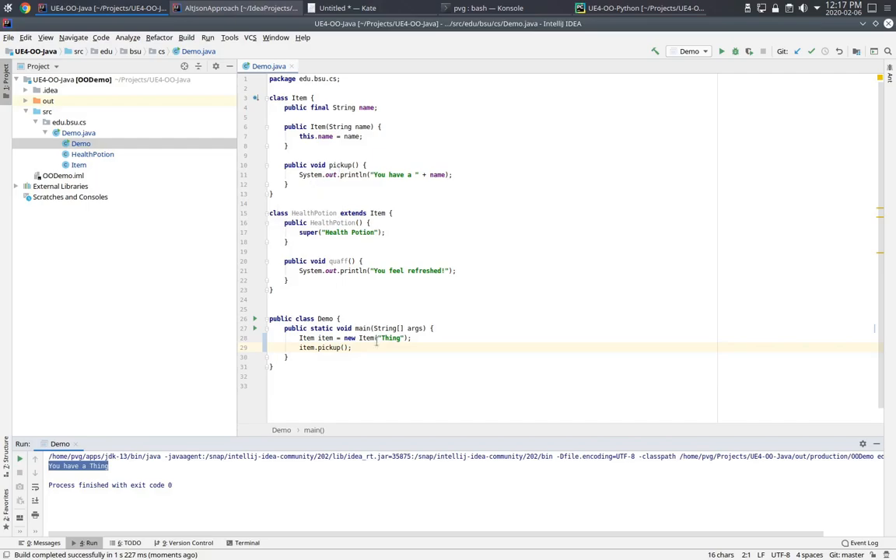
Add HealthPotion potion = new HealthPotion() with pickup and quaff, and run for 'You feel refreshed!'
{"action": "type", "text": "HealthPotion potio"}
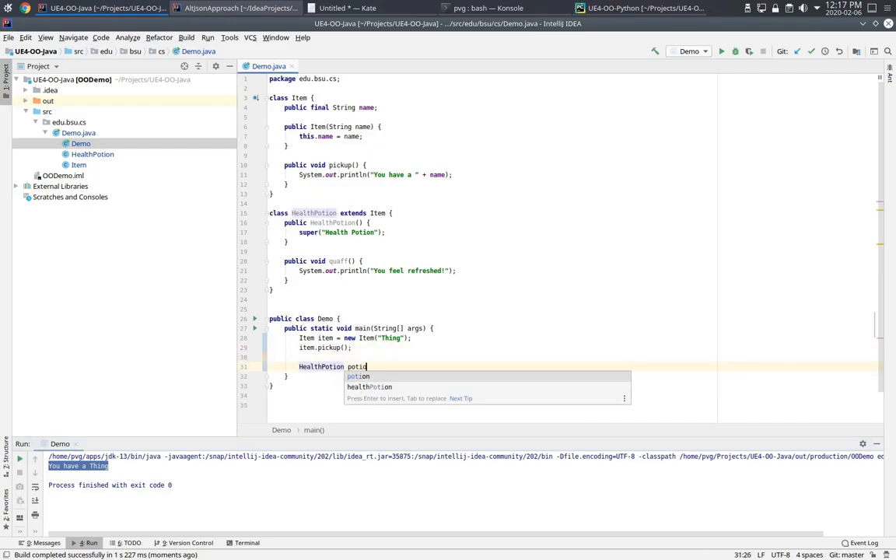
{"action": "type", "text": "= new HealthPotion();"}
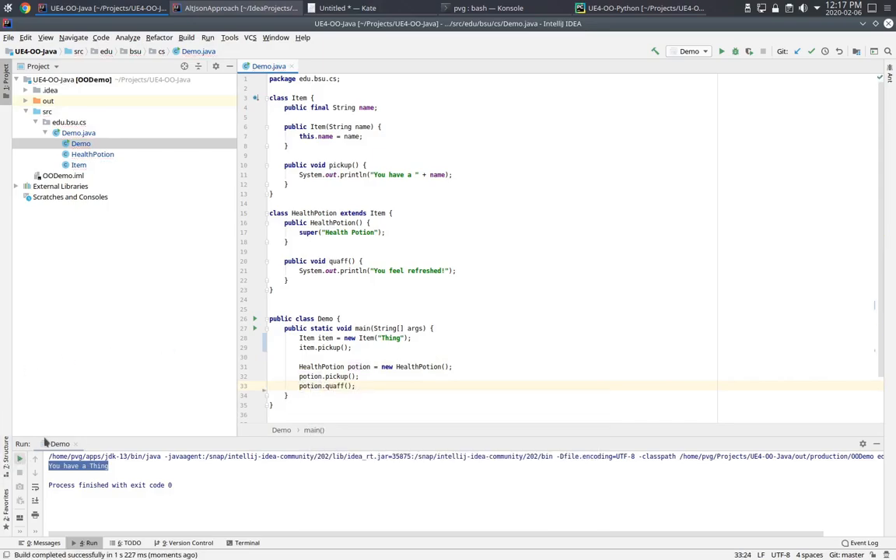
{"action": "left_click", "coordinate": [722, 51]}
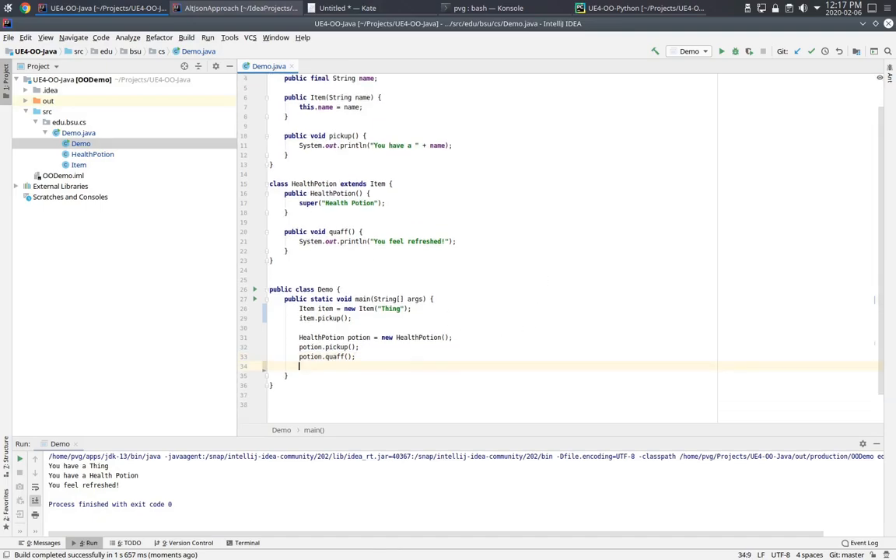
{"action": "type", "text": "item"}
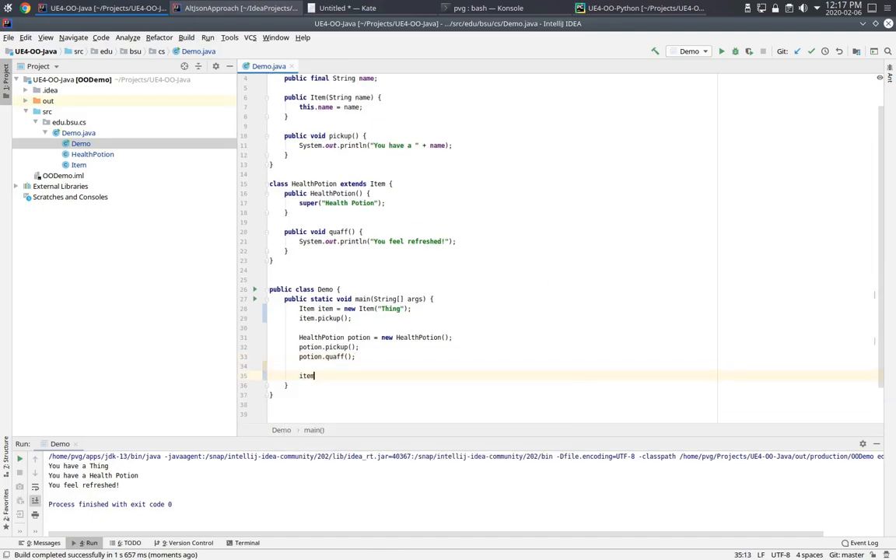
{"action": "type", "text": ".qua"}
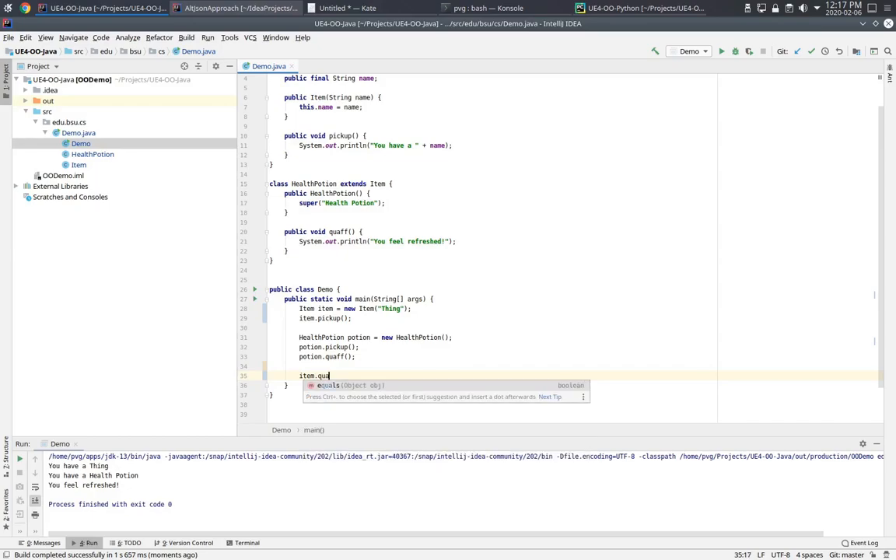
{"action": "type", "text": "ff"}
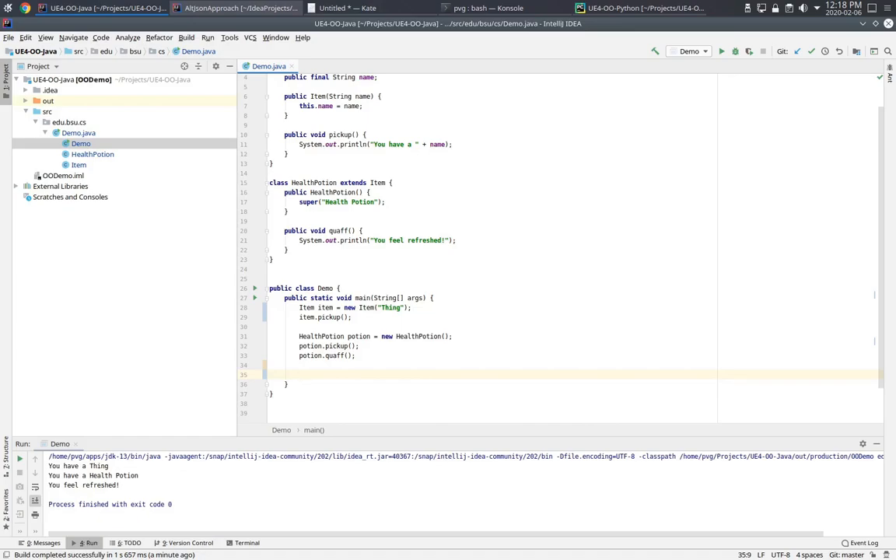
Declare Item i2 as a HealthPotion, cast i2 to quaff it, and run Demo
{"action": "type", "text": "Item i2 = new HealthPotion();"}
{"action": "type", "text": "i2."}
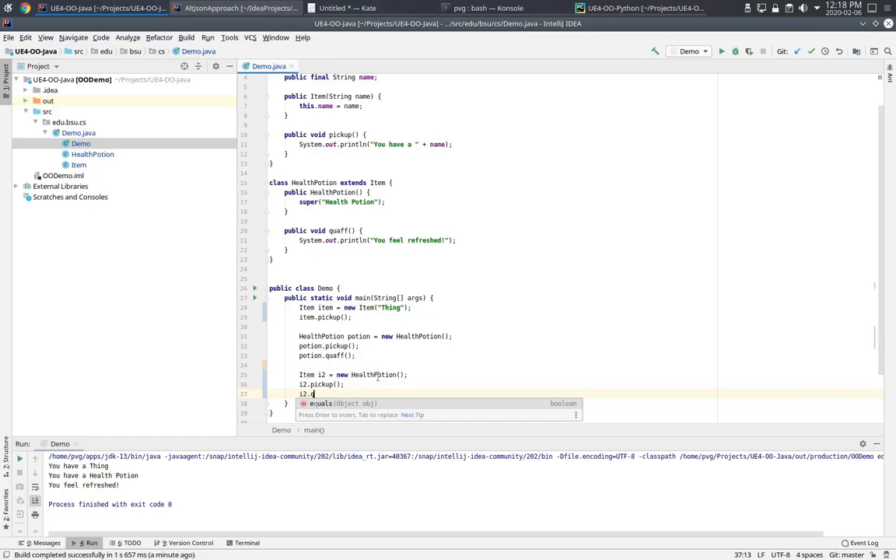
{"action": "type", "text": "q"}
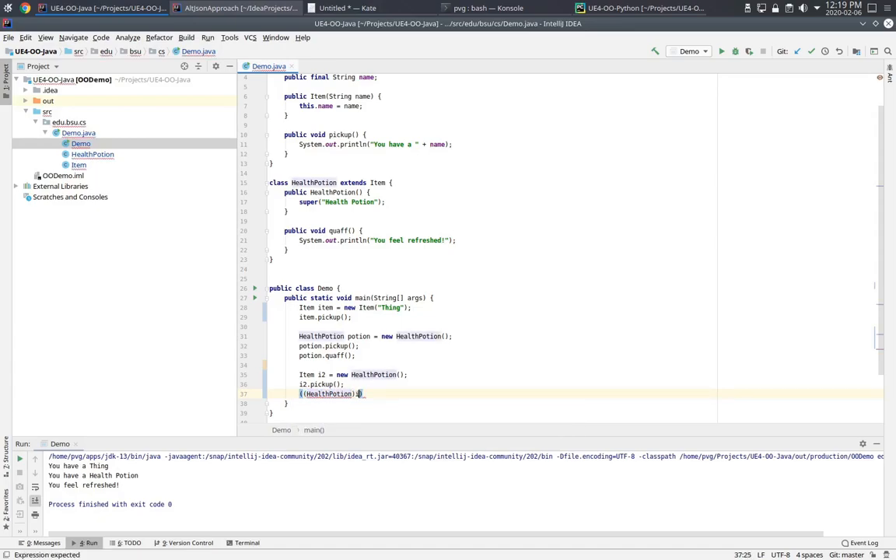
{"action": "type", "text": "2).quaff();"}
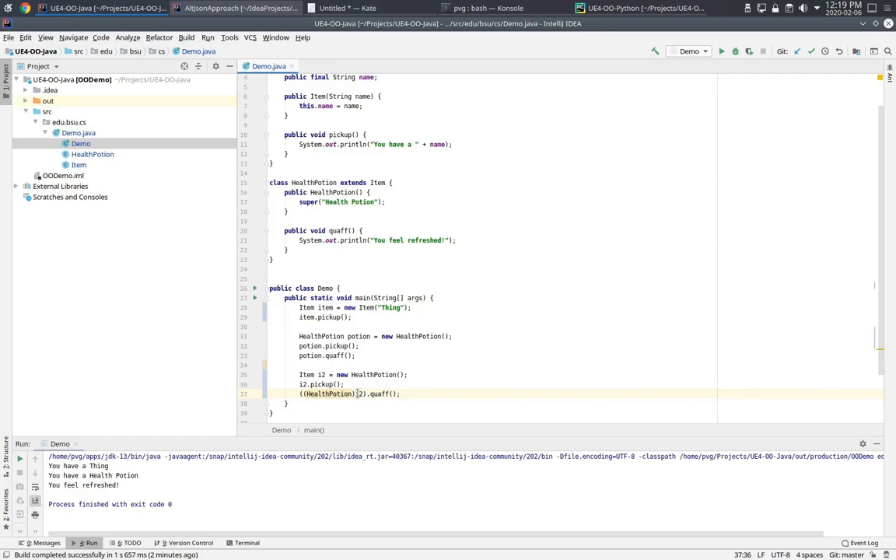
{"action": "type", "text": "i2"}
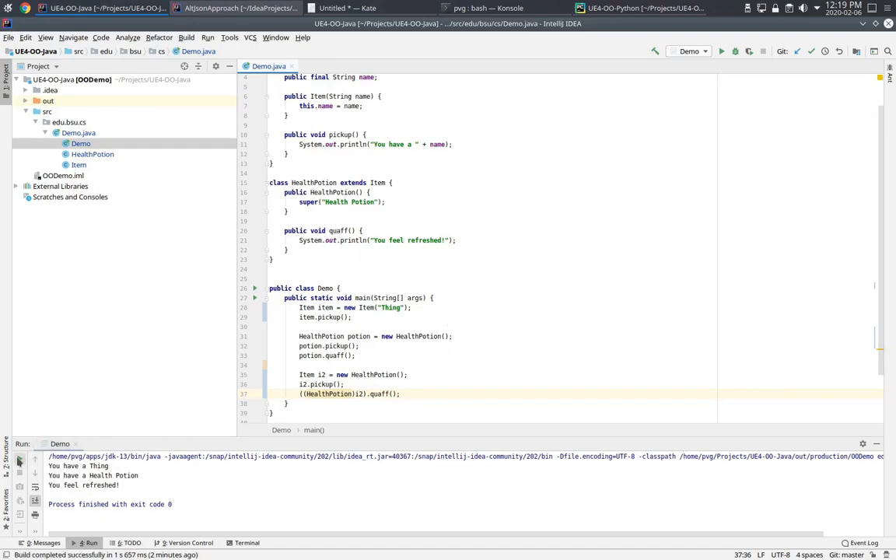
{"action": "left_click", "coordinate": [722, 50]}
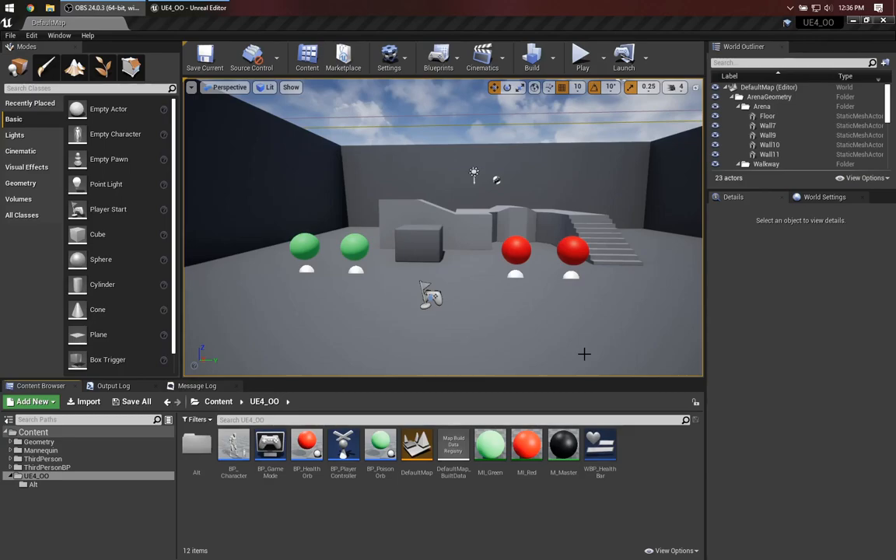
{"action": "mouse_move", "coordinate": [247, 374]}
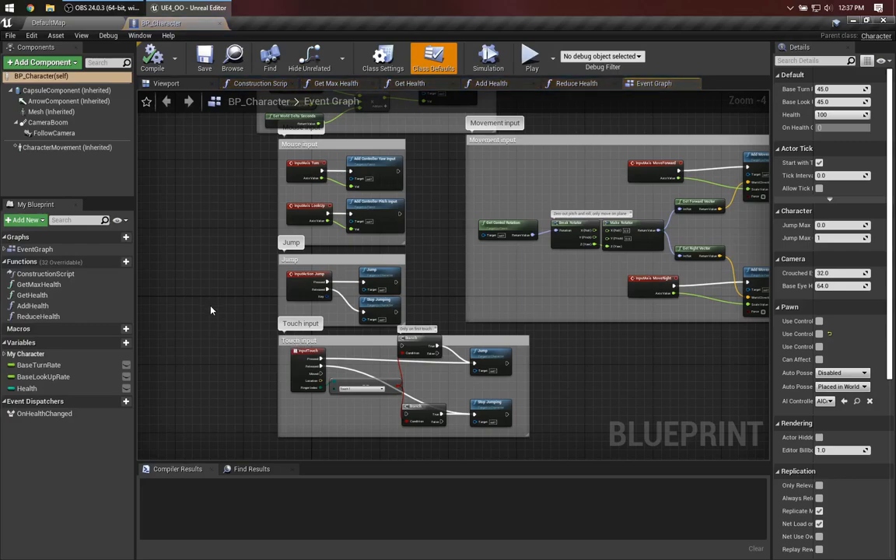
{"action": "mouse_move", "coordinate": [28, 388]}
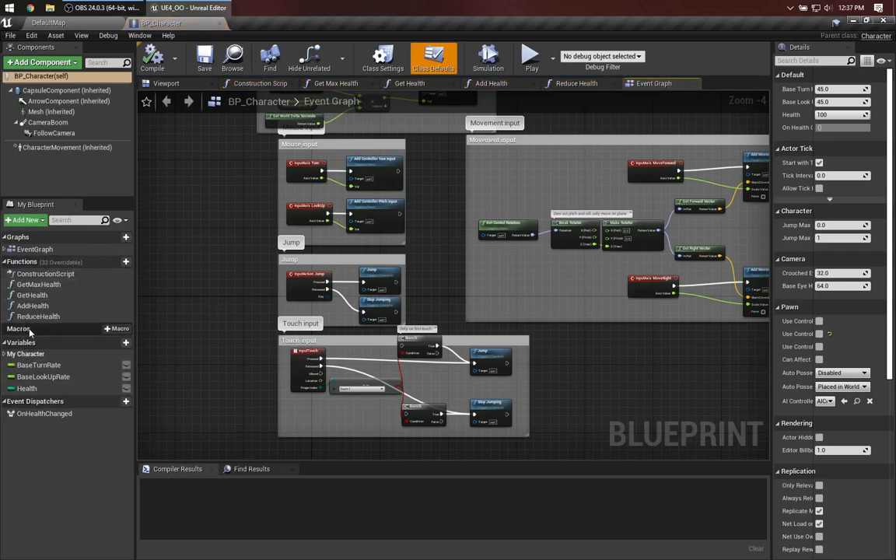
{"action": "mouse_move", "coordinate": [31, 305]}
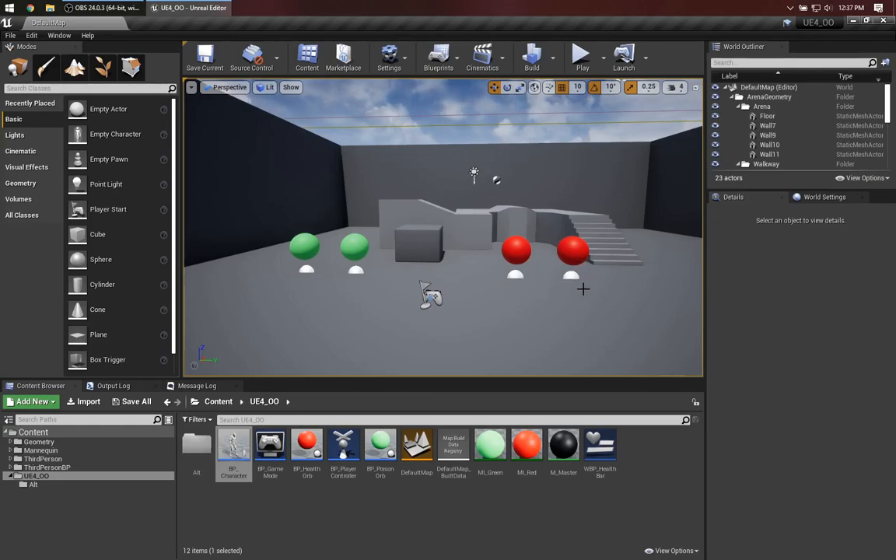
{"action": "mouse_move", "coordinate": [410, 327]}
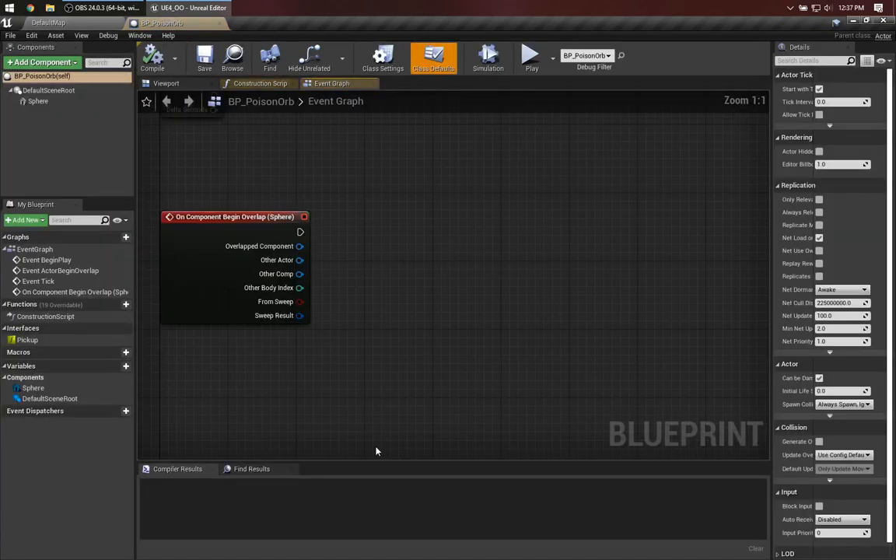
{"action": "mouse_move", "coordinate": [419, 225]}
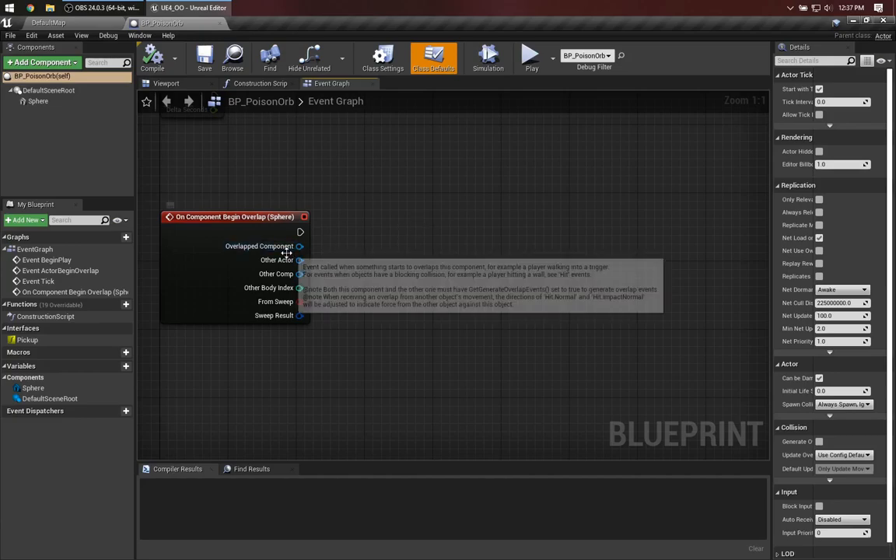
{"action": "mouse_move", "coordinate": [298, 260]}
{"action": "type", "text": "reduce heal"}
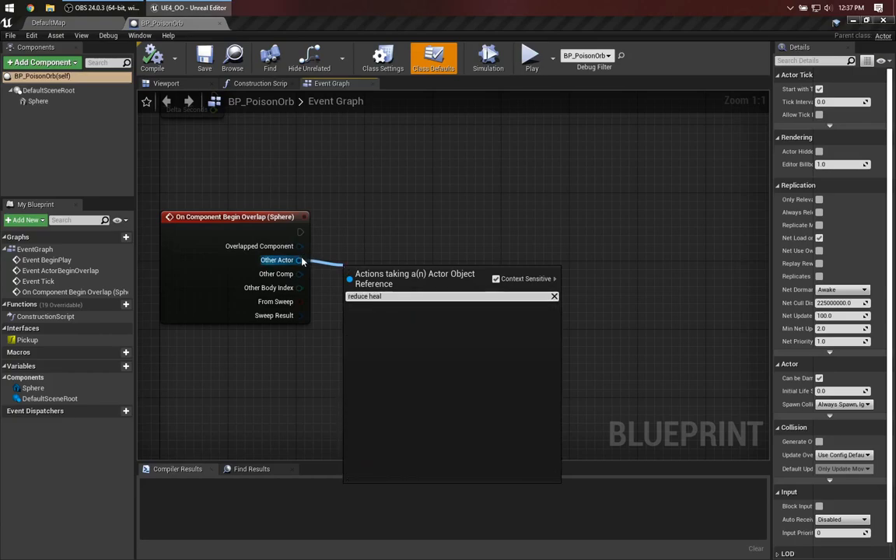
{"action": "mouse_move", "coordinate": [299, 259]}
{"action": "type", "text": "cast to bp ch"}
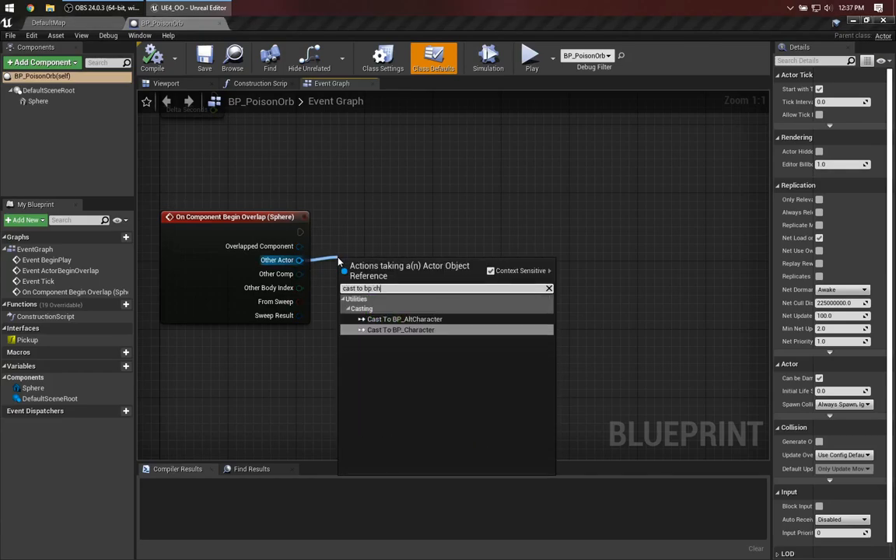
Add a Cast To BP_Character node taking the begin-overlap's Other Actor
{"action": "left_click", "coordinate": [401, 330]}
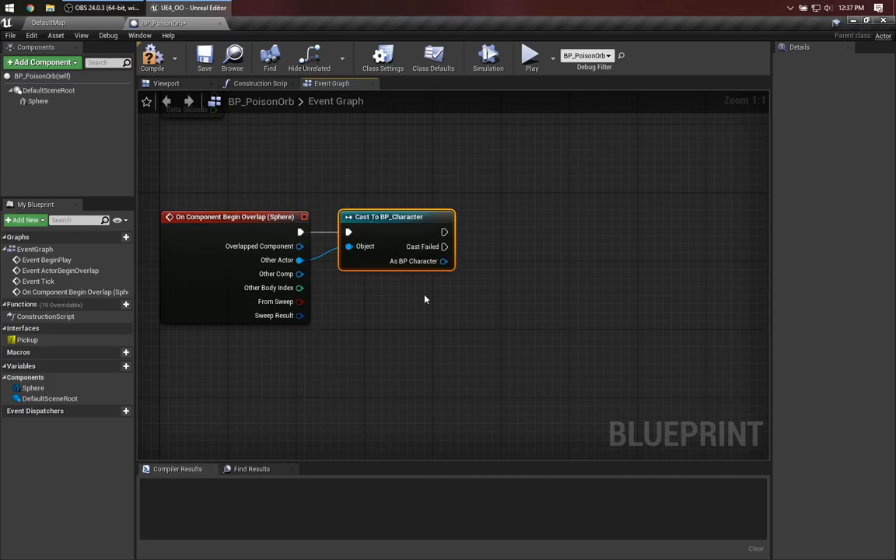
{"action": "mouse_move", "coordinate": [355, 250]}
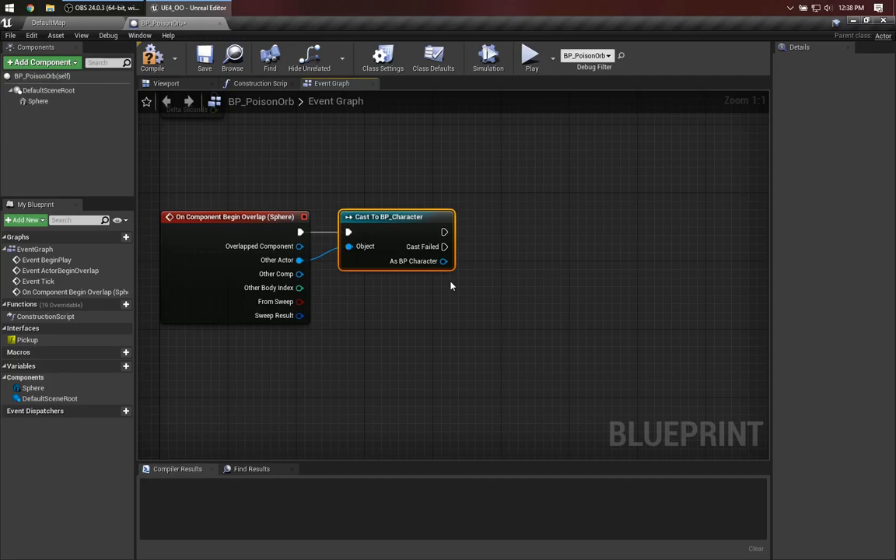
Call Reduce Health with Amount 25 on the cast character, then DestroyActor on the orb
{"action": "left_click_drag", "start_coordinate": [444, 261], "coordinate": [474, 261]}
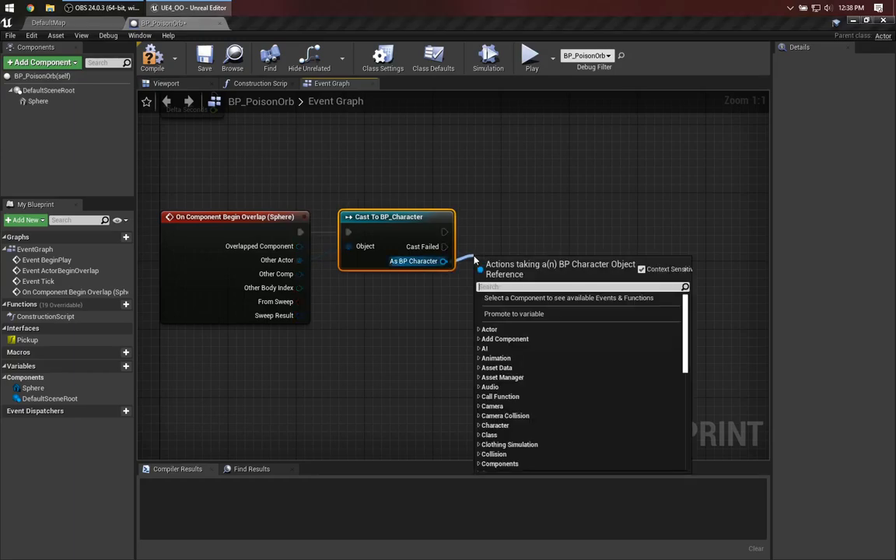
{"action": "type", "text": "reduce heal"}
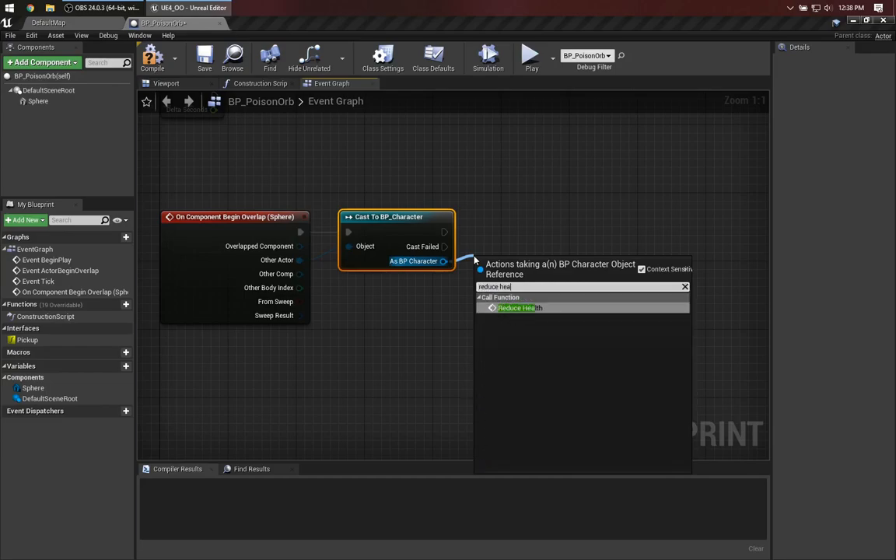
{"action": "left_click", "coordinate": [519, 308]}
{"action": "type", "text": "dest"}
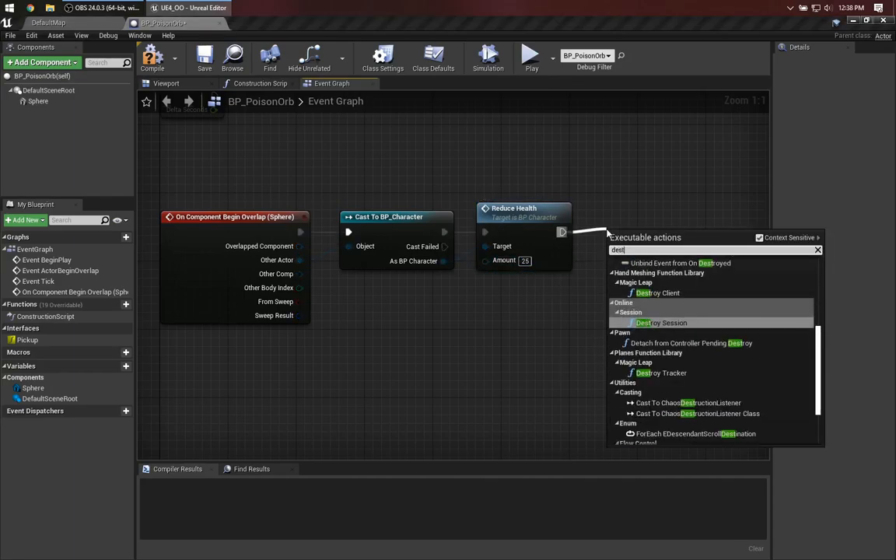
{"action": "left_click", "coordinate": [640, 233]}
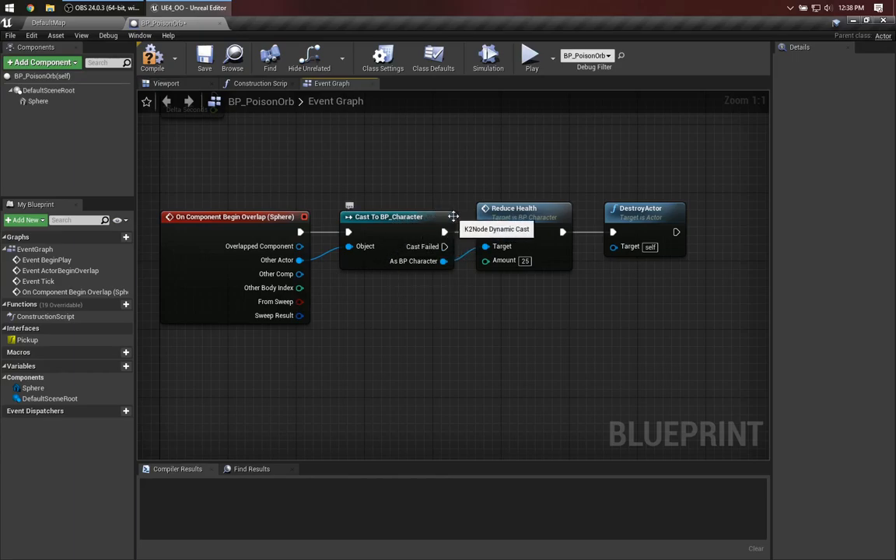
{"action": "mouse_move", "coordinate": [486, 319]}
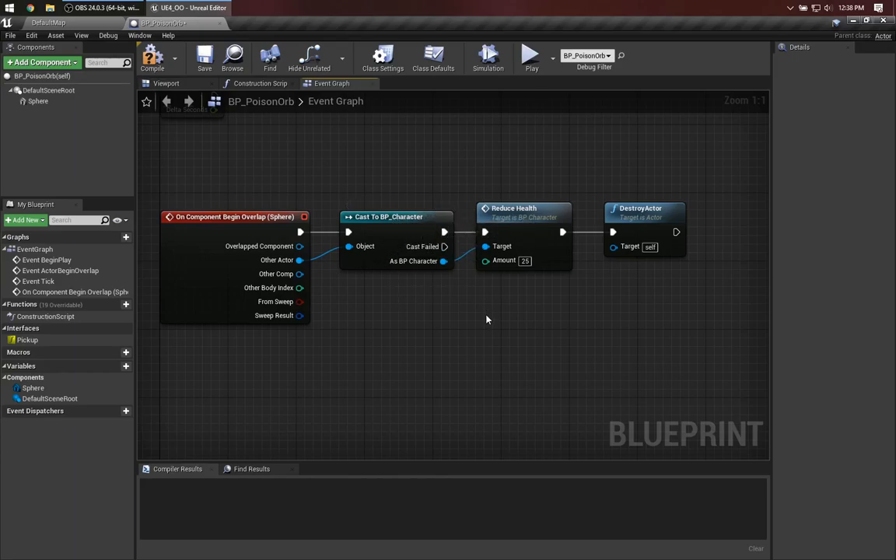
{"action": "mouse_move", "coordinate": [481, 330]}
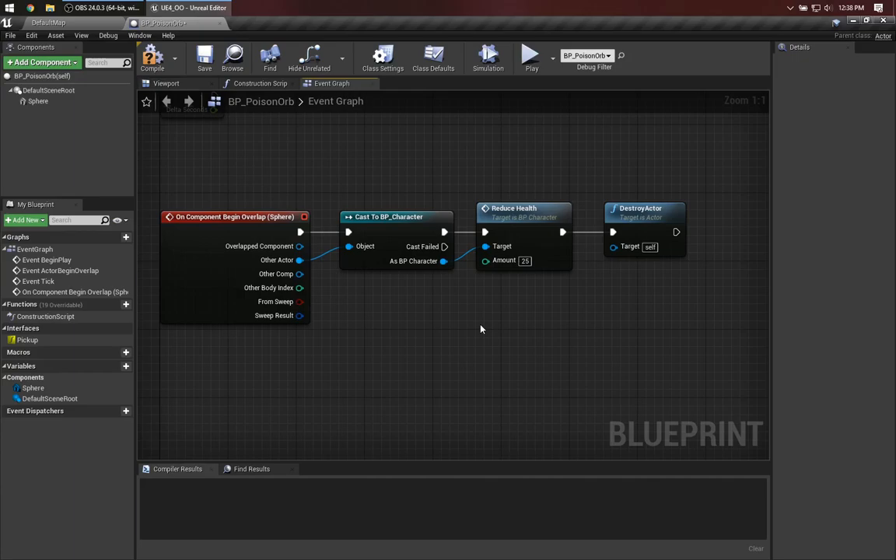
{"action": "mouse_move", "coordinate": [345, 381]}
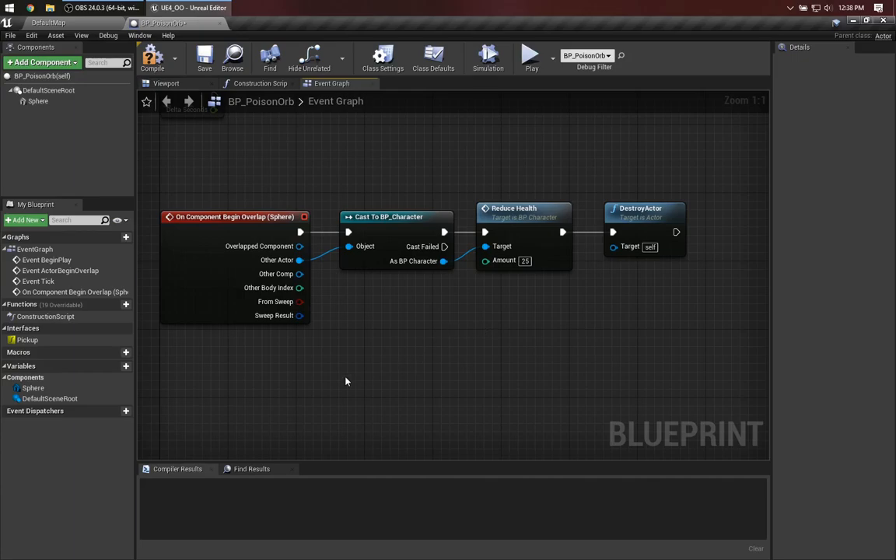
{"action": "mouse_move", "coordinate": [349, 382]}
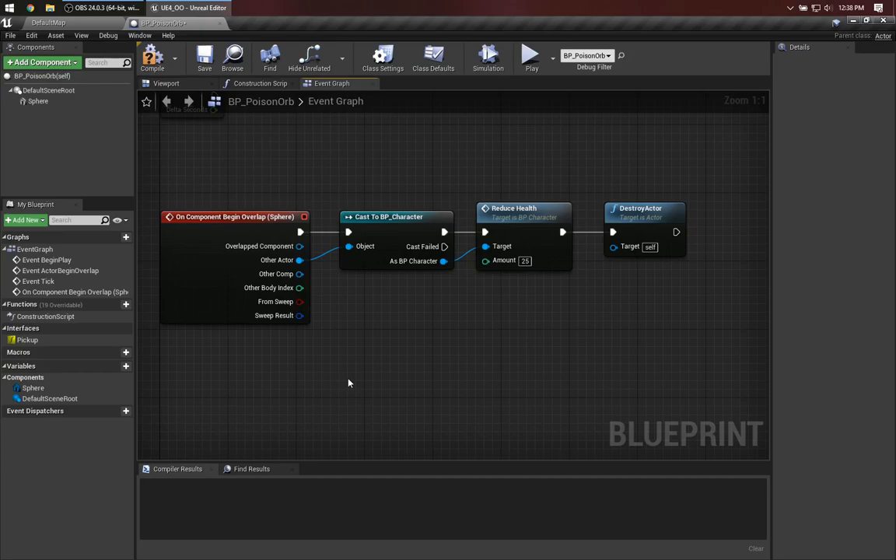
{"action": "mouse_move", "coordinate": [389, 216]}
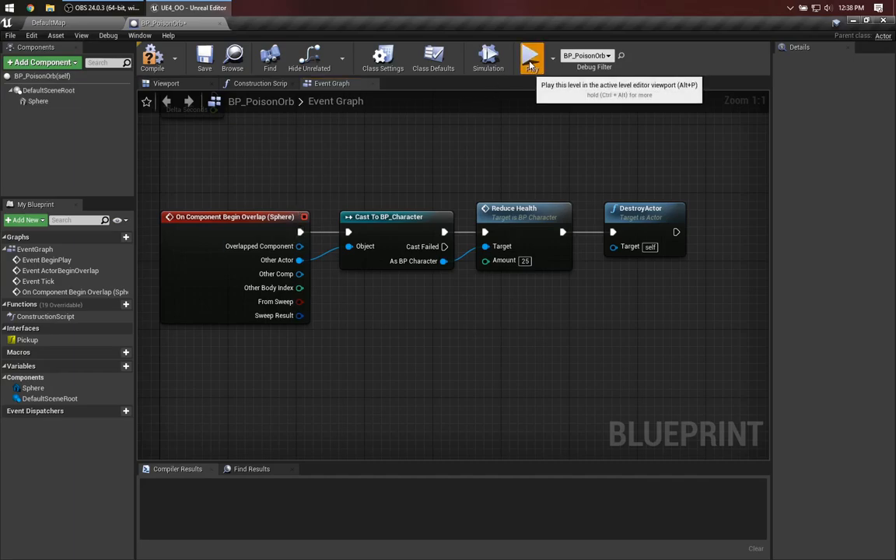
Save the PoisonOrb Blueprint and switch to the BP_HealthOrb event graph
{"action": "left_click", "coordinate": [532, 56]}
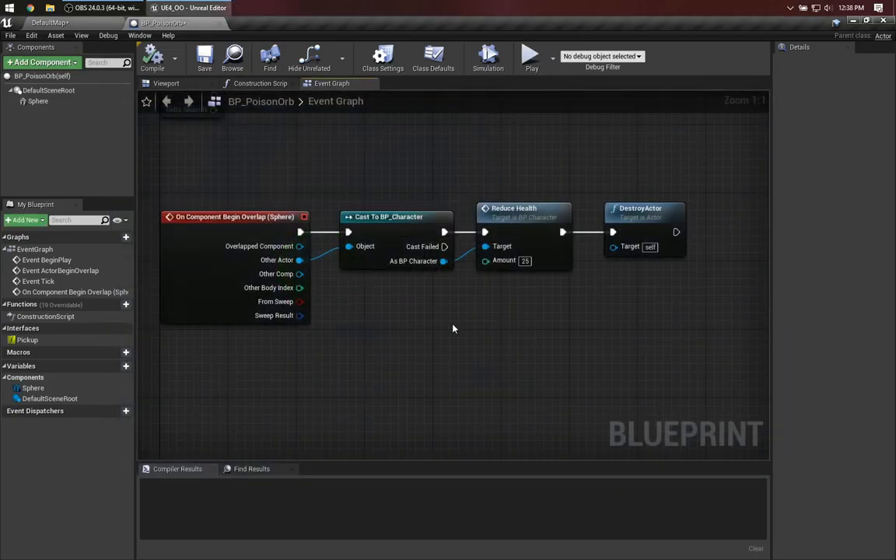
{"action": "left_click", "coordinate": [50, 22]}
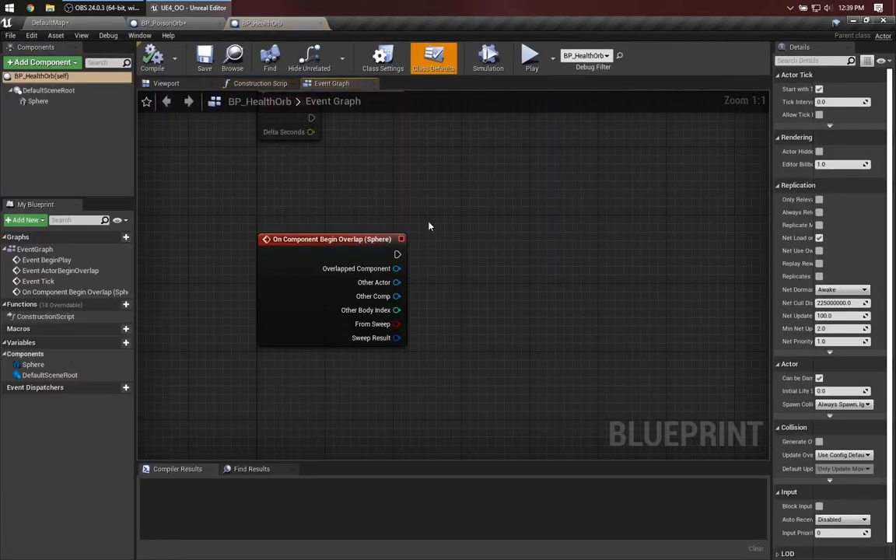
{"action": "mouse_move", "coordinate": [396, 283]}
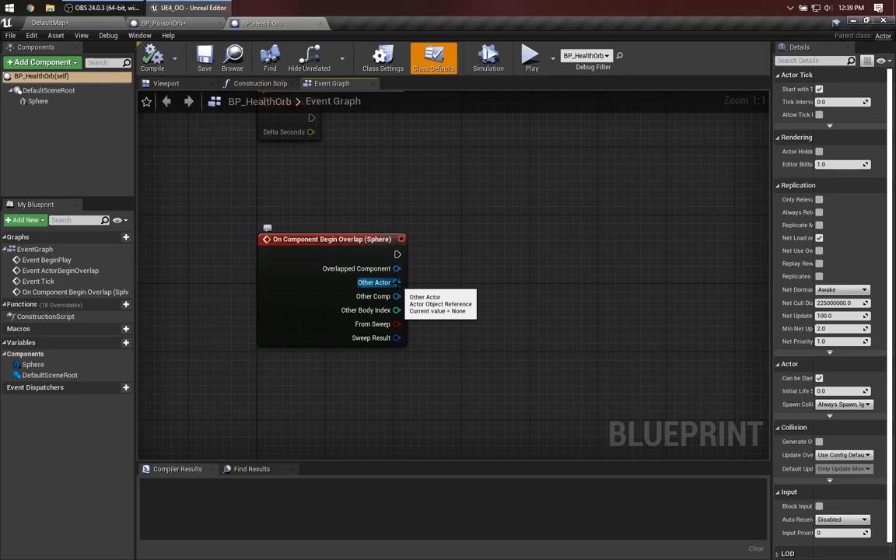
Cast Other Actor to BP_Character, call Add Health with Amount 25, then DestroyActor
{"action": "left_click_drag", "start_coordinate": [398, 283], "coordinate": [448, 283]}
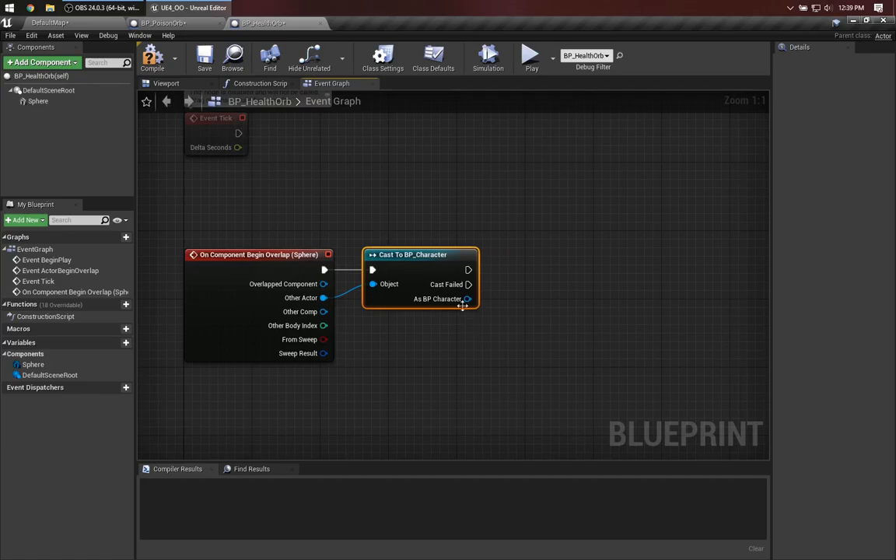
{"action": "left_click_drag", "start_coordinate": [467, 298], "coordinate": [521, 303]}
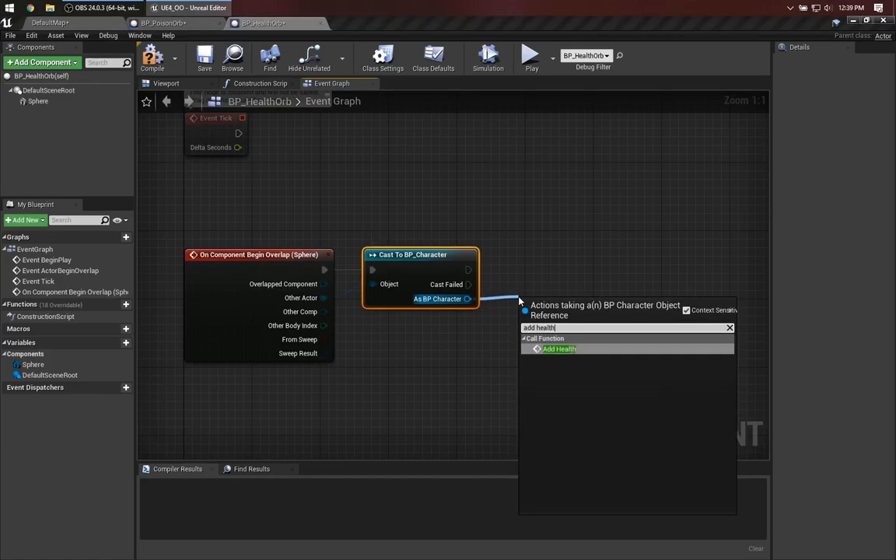
{"action": "left_click", "coordinate": [558, 348]}
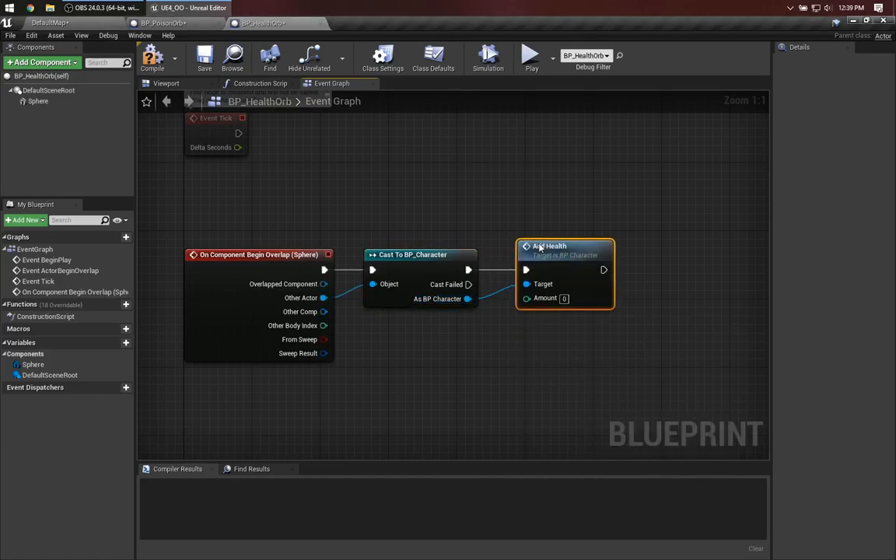
{"action": "type", "text": "25"}
{"action": "type", "text": "des"}
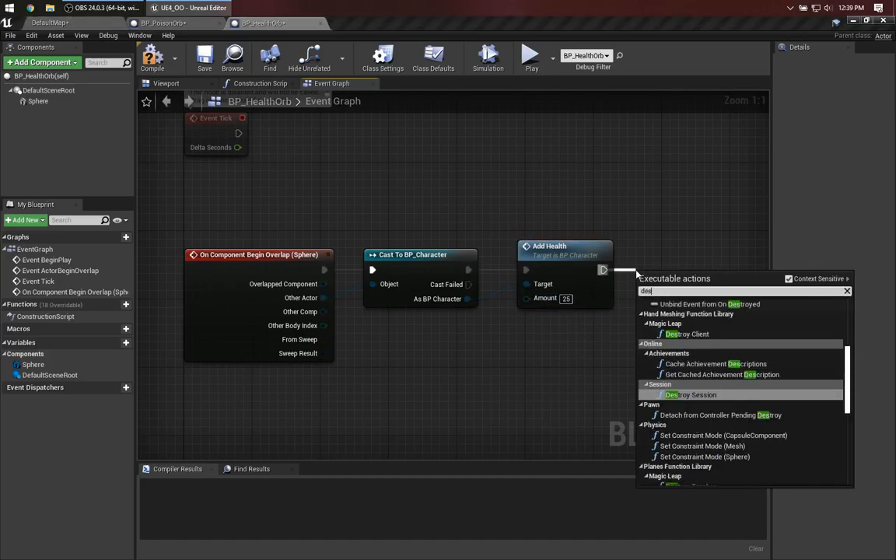
{"action": "left_click", "coordinate": [687, 303]}
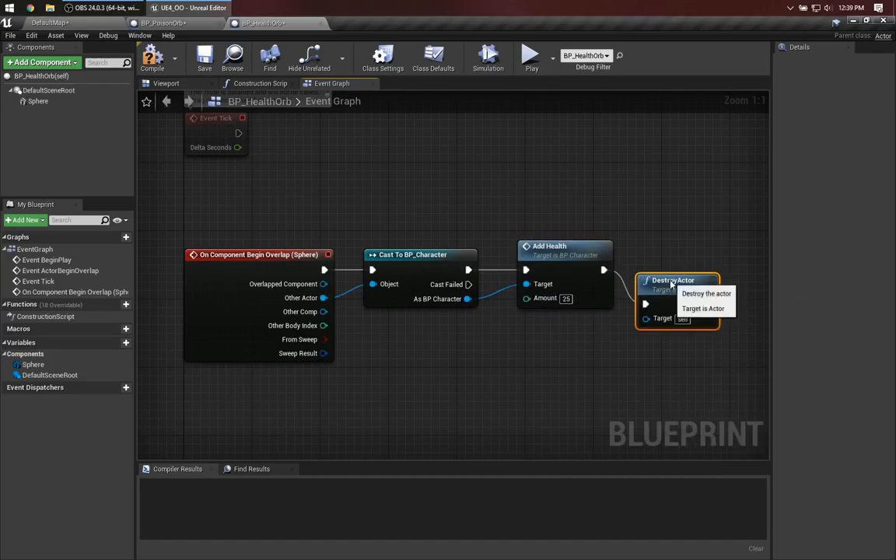
Compile and save the HealthOrb Blueprint
{"action": "left_click", "coordinate": [205, 59]}
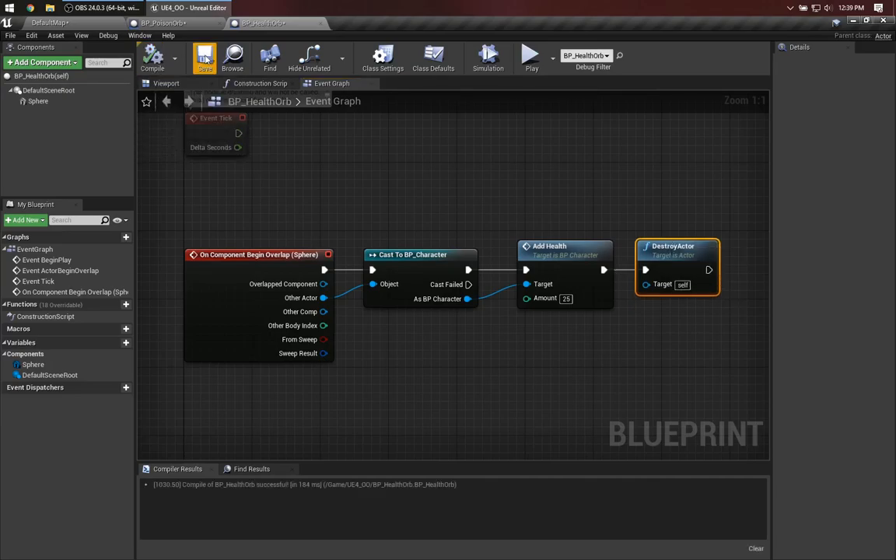
{"action": "left_click", "coordinate": [532, 56]}
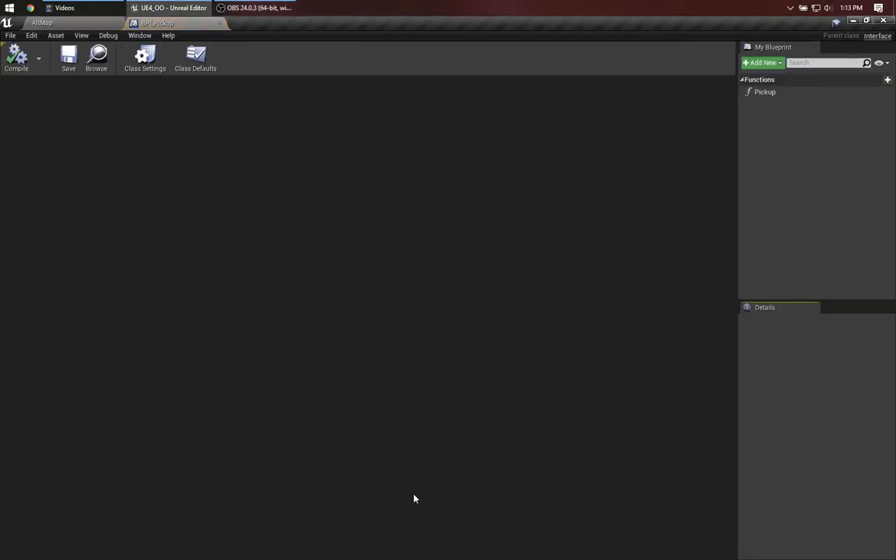
Review BP_AltCharacter's overlap graph calling Pickup, and inspect the Pickup function's inputs
{"action": "left_click", "coordinate": [765, 92]}
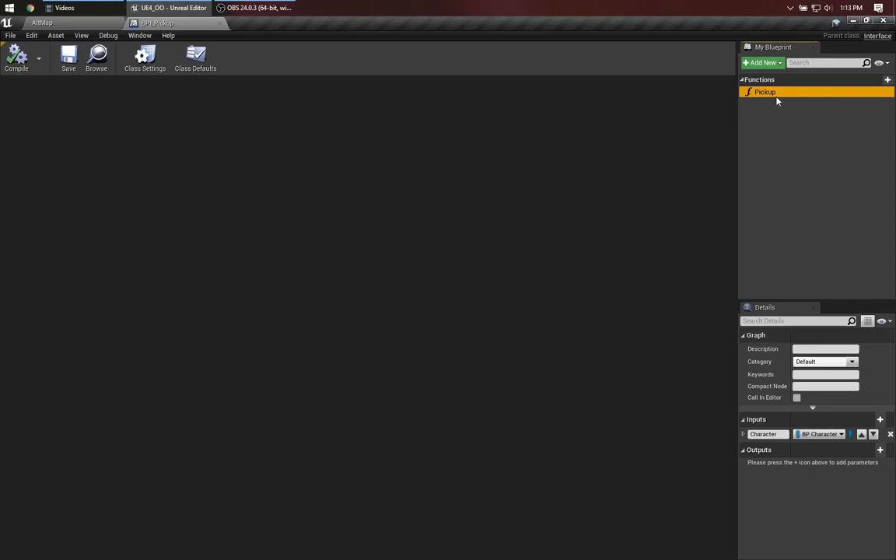
{"action": "left_click", "coordinate": [40, 24]}
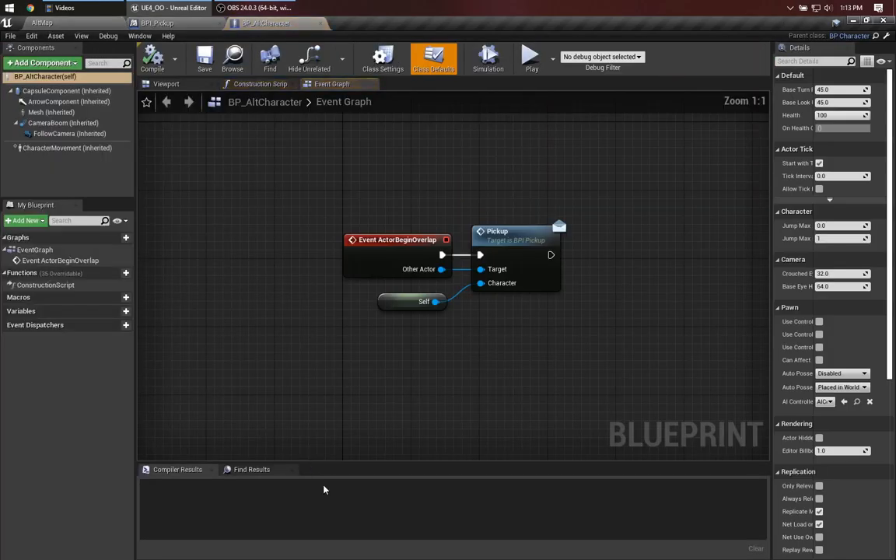
{"action": "mouse_move", "coordinate": [628, 356]}
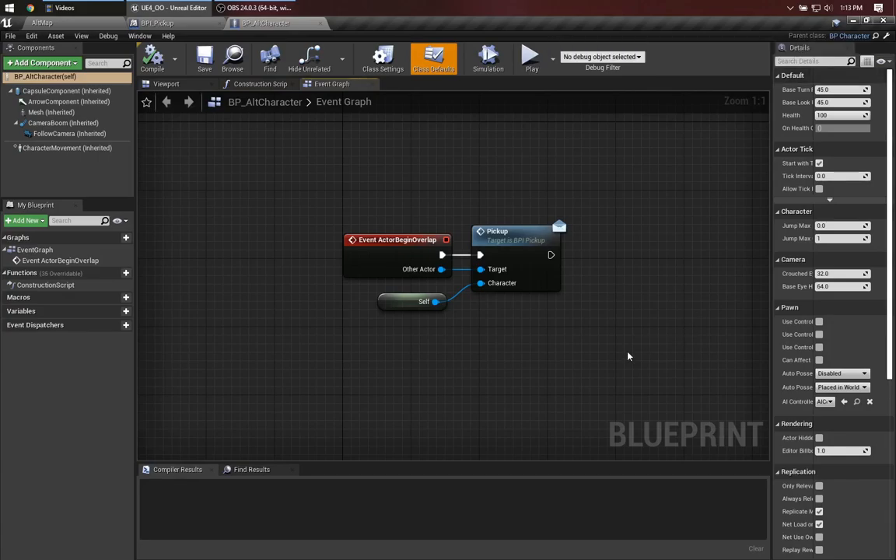
{"action": "mouse_move", "coordinate": [401, 235]}
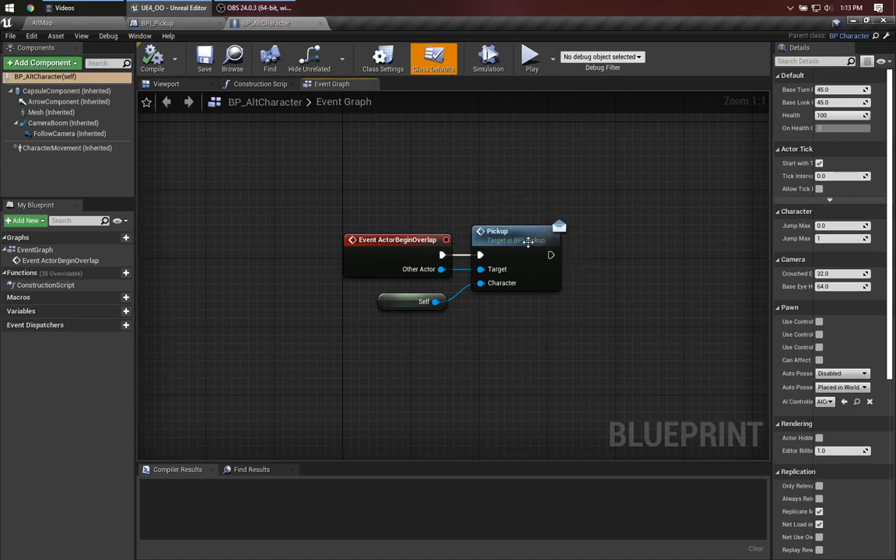
{"action": "mouse_move", "coordinate": [510, 340]}
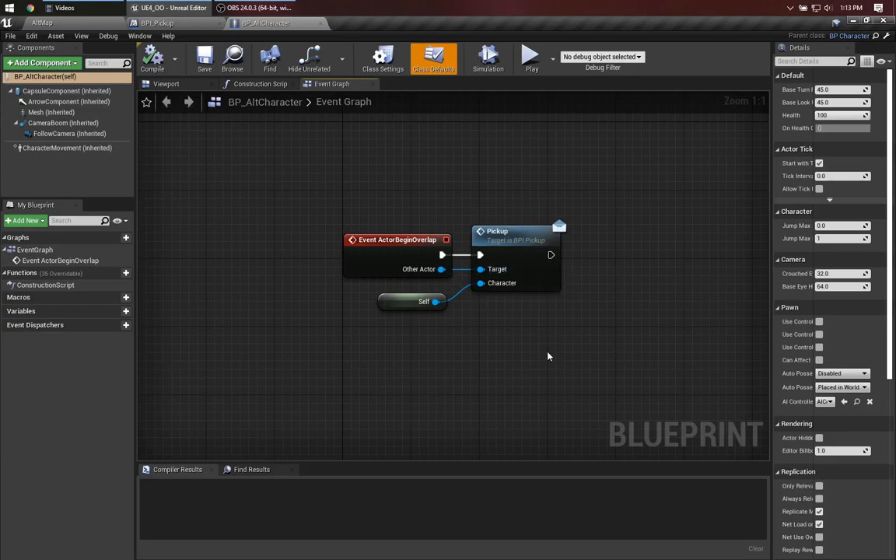
{"action": "mouse_move", "coordinate": [550, 387]}
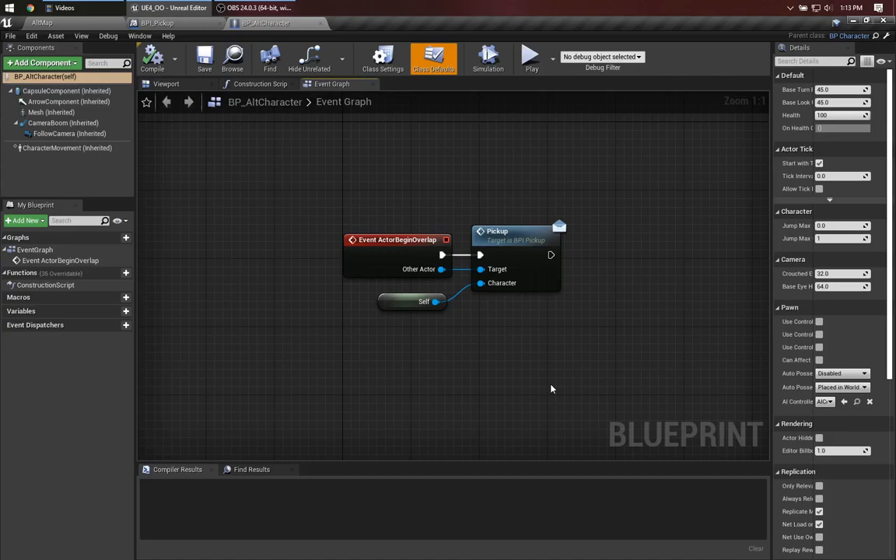
{"action": "mouse_move", "coordinate": [532, 379]}
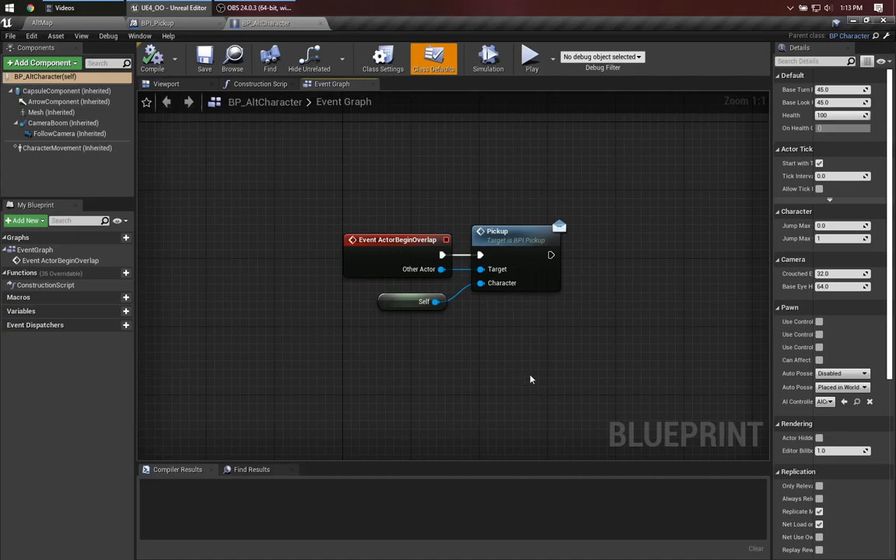
{"action": "mouse_move", "coordinate": [532, 351]}
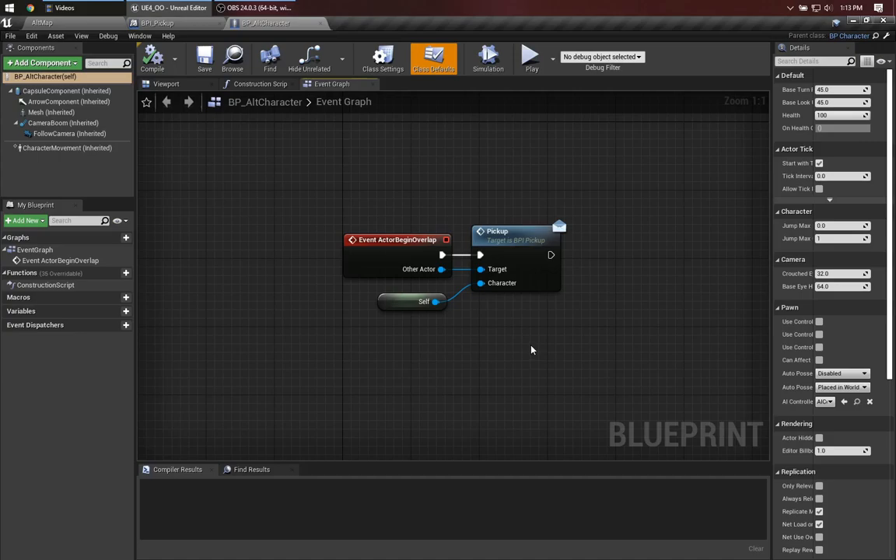
{"action": "mouse_move", "coordinate": [454, 333]}
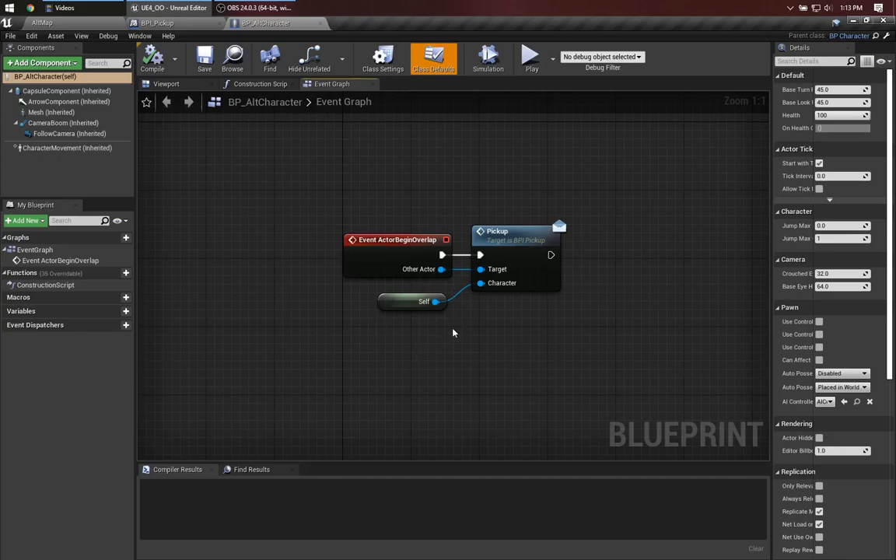
{"action": "mouse_move", "coordinate": [330, 264]}
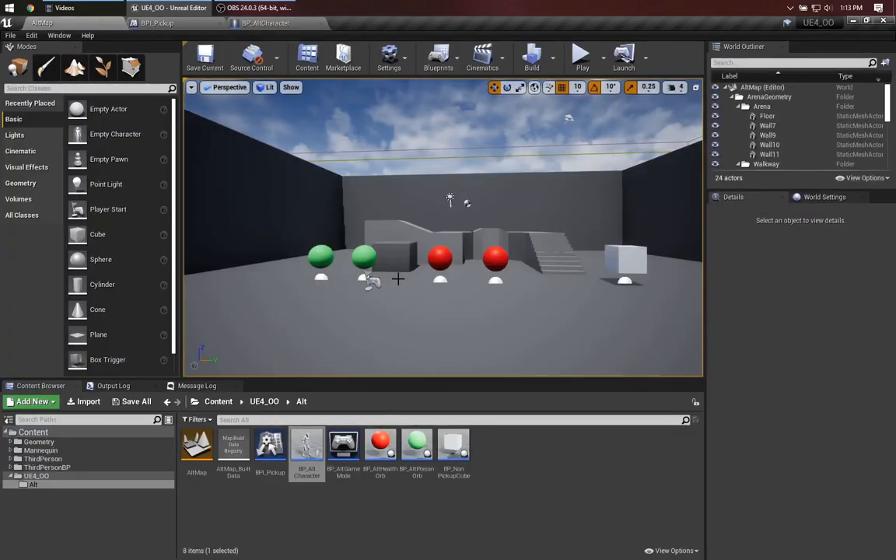
Check BP_AltPoisonOrb's implemented interfaces and locate its Pickup event
{"action": "double_click", "coordinate": [379, 445]}
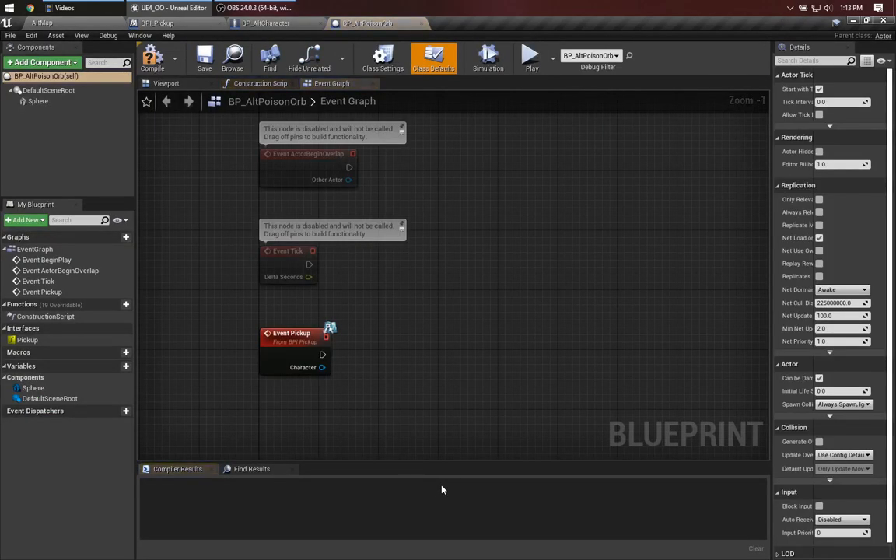
{"action": "left_click", "coordinate": [382, 57]}
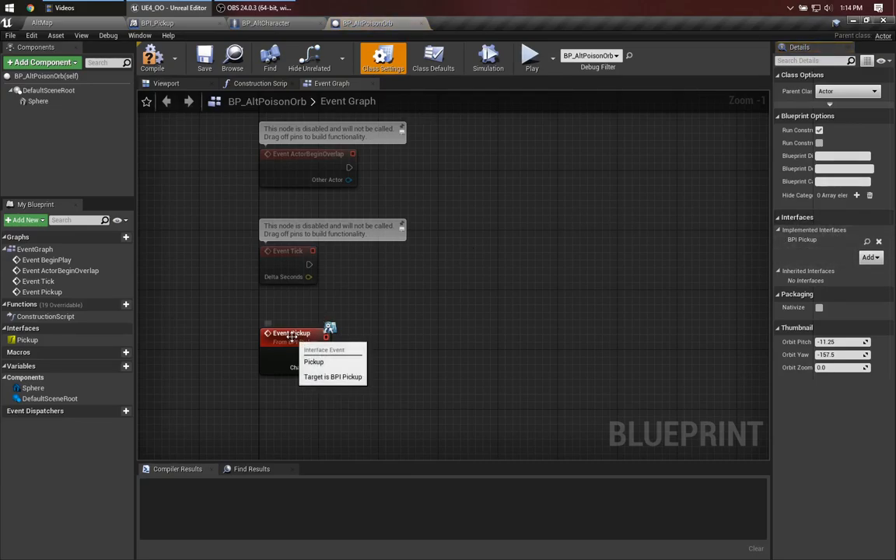
{"action": "left_click", "coordinate": [315, 361]}
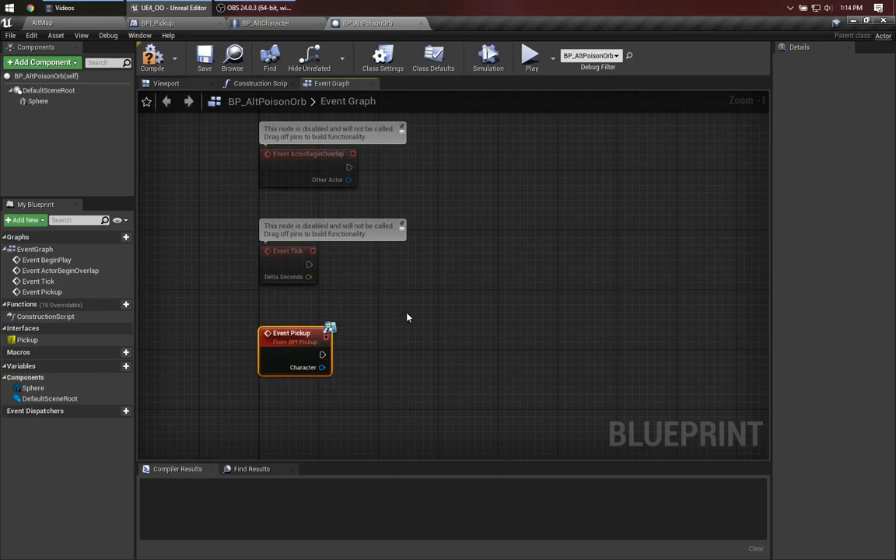
Wire Pickup to Reduce Health on the Character (Amount 25), then DestroyActor
{"action": "left_click_drag", "start_coordinate": [322, 367], "coordinate": [354, 373]}
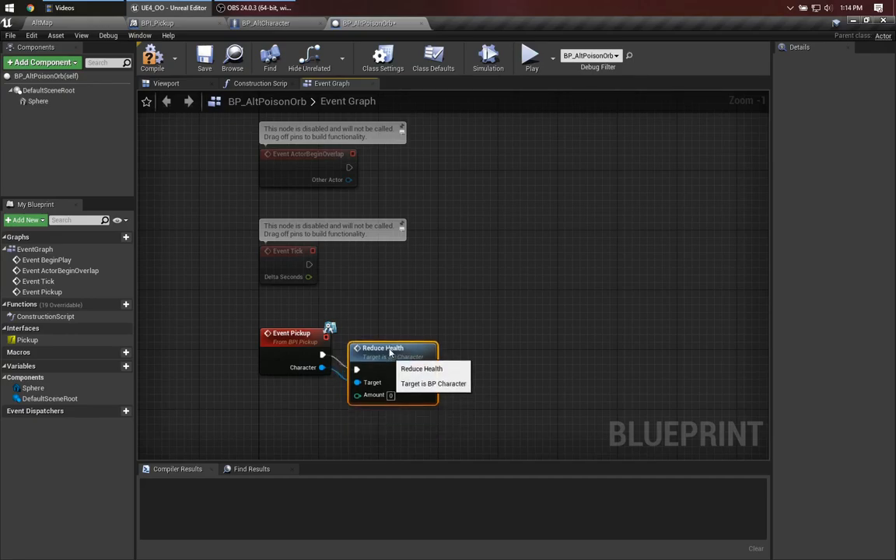
{"action": "type", "text": "dest"}
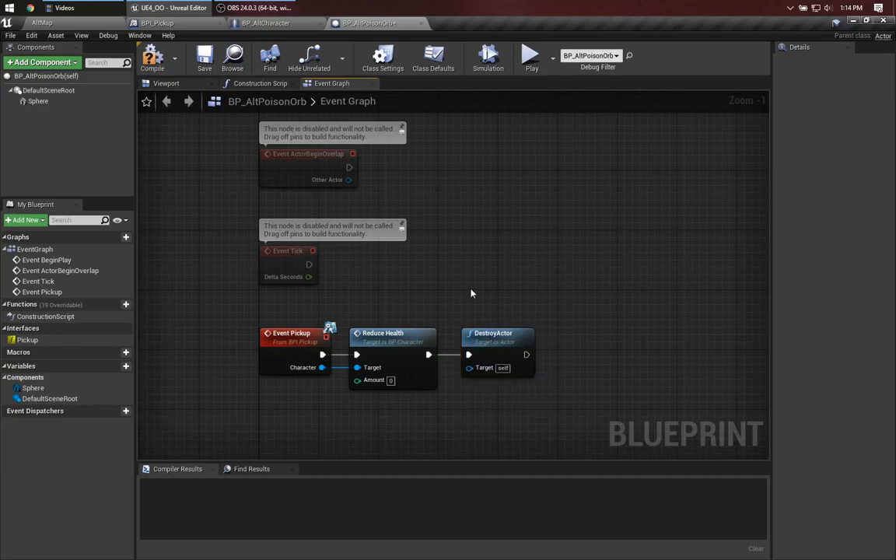
{"action": "mouse_move", "coordinate": [369, 285]}
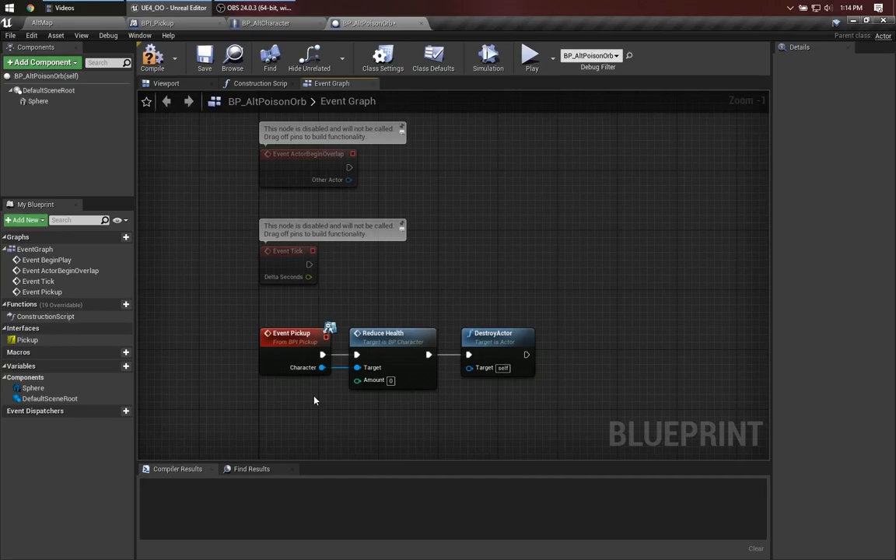
{"action": "mouse_move", "coordinate": [441, 287]}
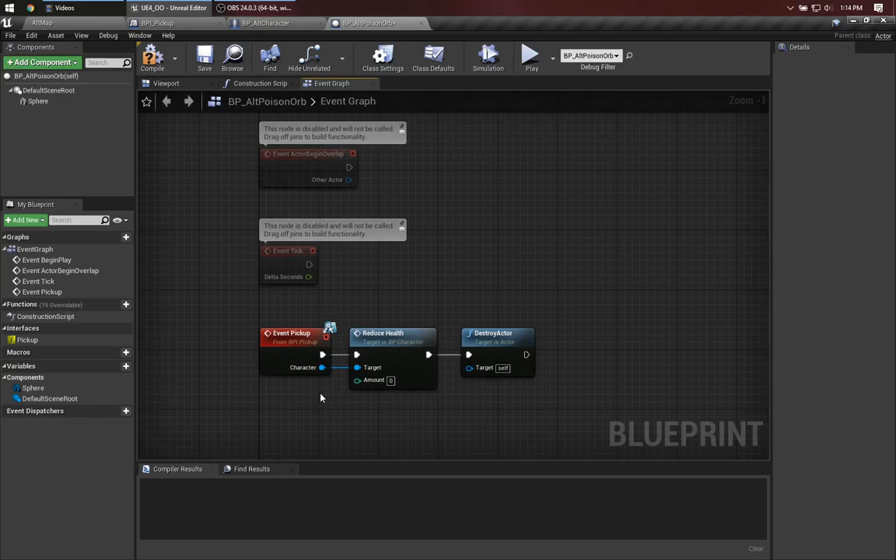
{"action": "mouse_move", "coordinate": [373, 380]}
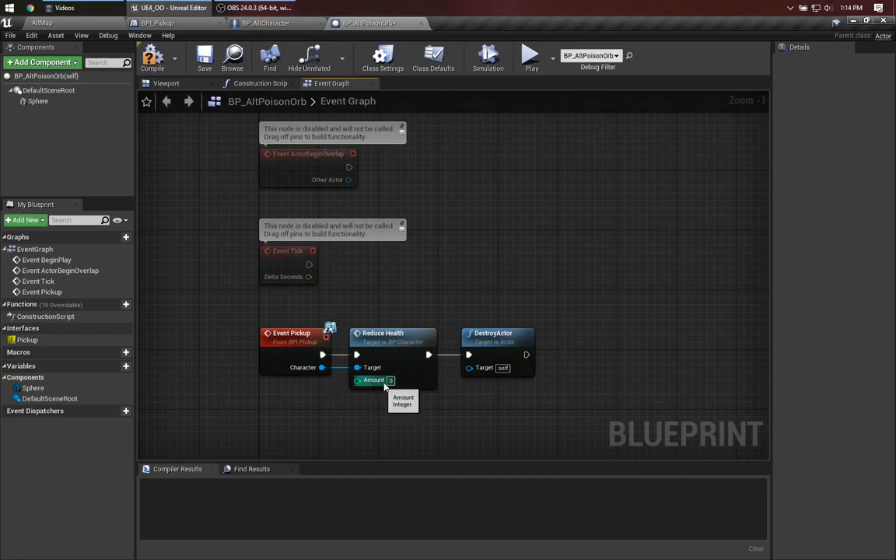
{"action": "type", "text": "25"}
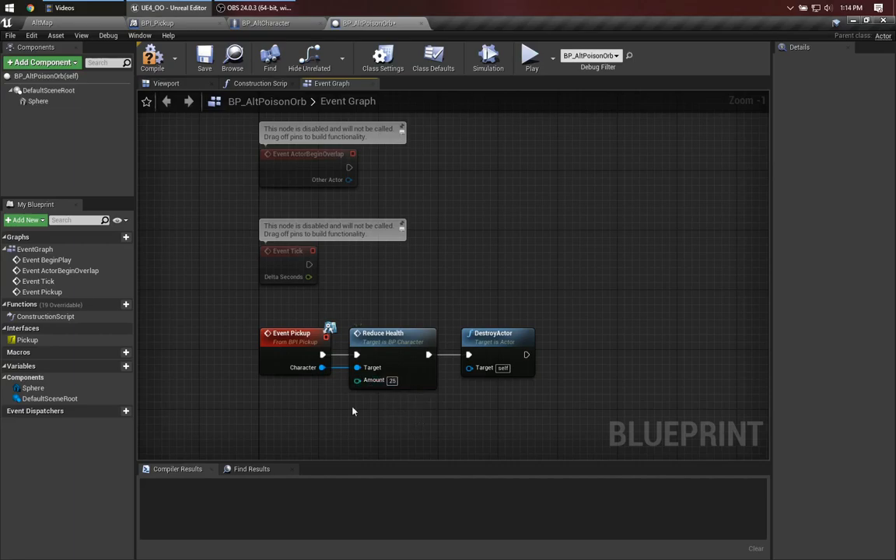
Wire BP_AltHealthOrb's Pickup to Add Health (Amount 250) then DestroyActor, and compile
{"action": "left_click", "coordinate": [43, 24]}
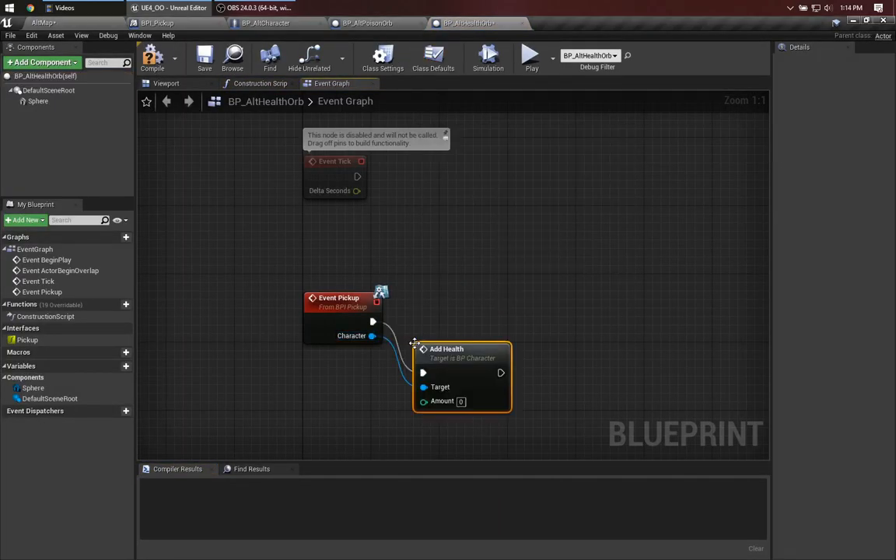
{"action": "left_click_drag", "start_coordinate": [446, 348], "coordinate": [439, 299]}
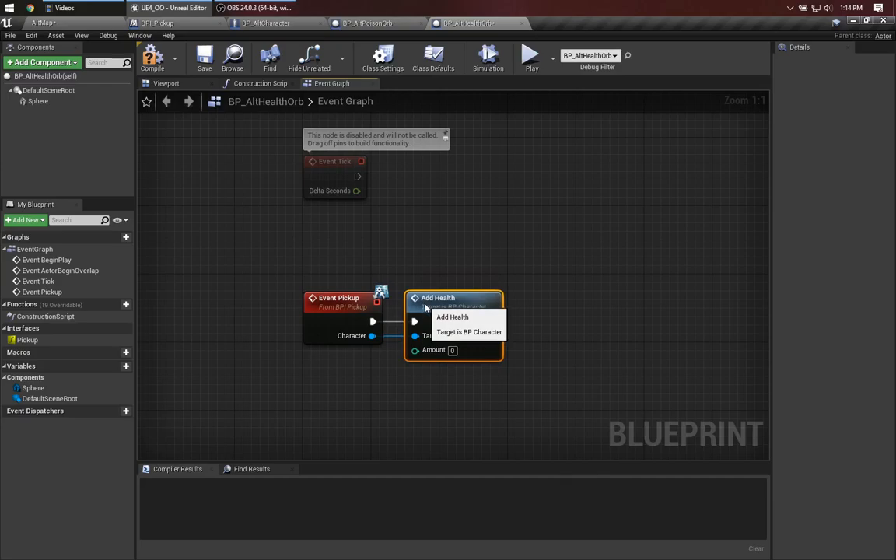
{"action": "type", "text": "250"}
{"action": "type", "text": "destroy ac"}
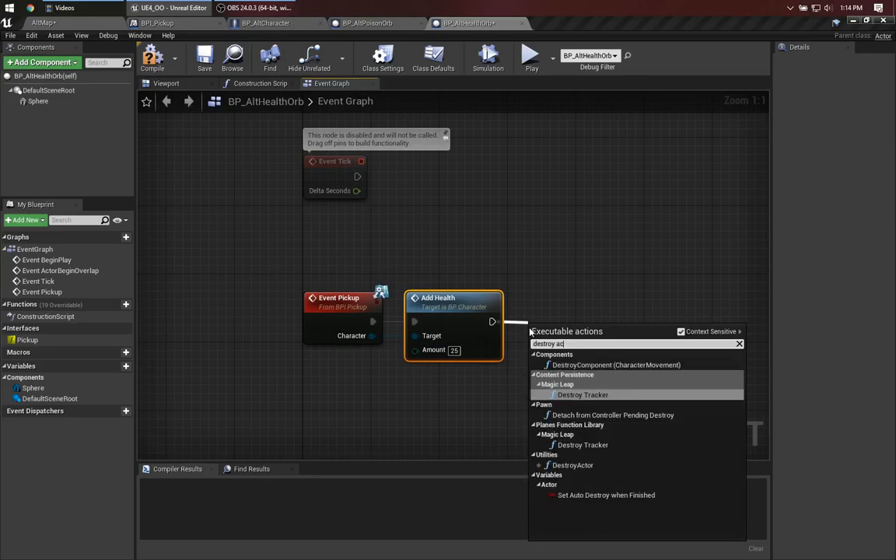
{"action": "left_click", "coordinate": [573, 465]}
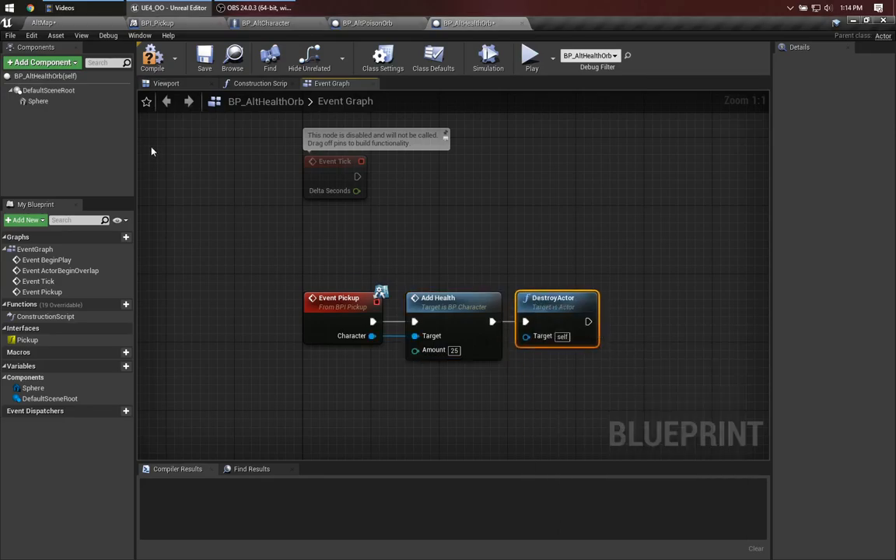
{"action": "left_click", "coordinate": [152, 56]}
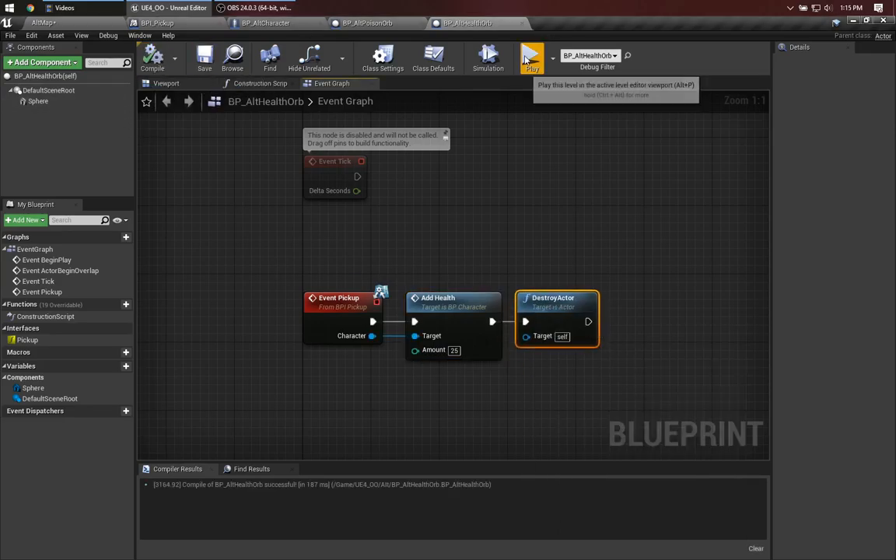
Play-test the orbs in a standalone window, then switch to BP_NonPickupCube
{"action": "left_click", "coordinate": [532, 56]}
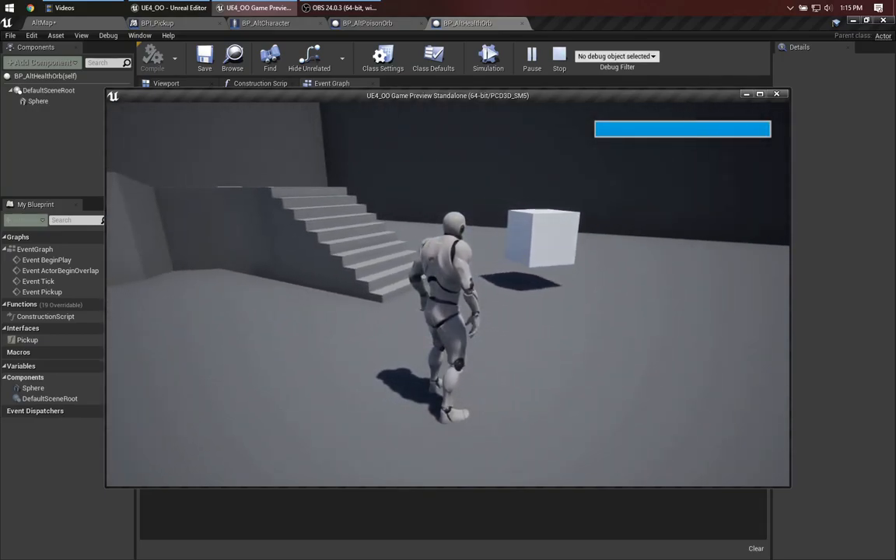
{"action": "left_click", "coordinate": [775, 95]}
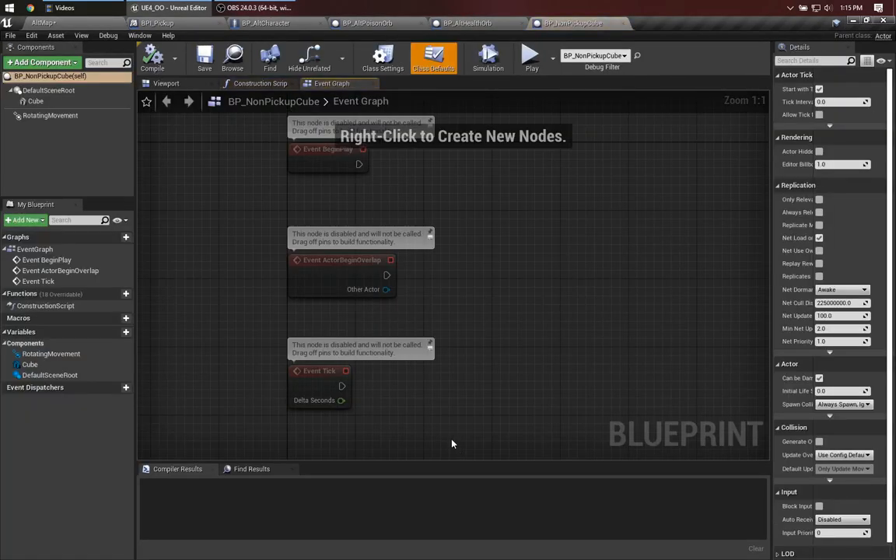
Confirm the cube shows No Interfaces in Class Settings, then return to BP_AltCharacter
{"action": "left_click", "coordinate": [383, 59]}
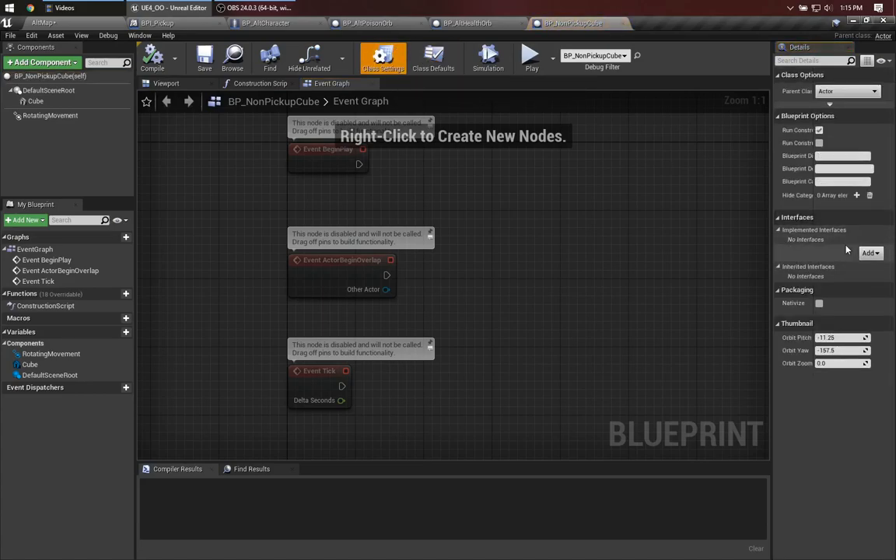
{"action": "mouse_move", "coordinate": [69, 22]}
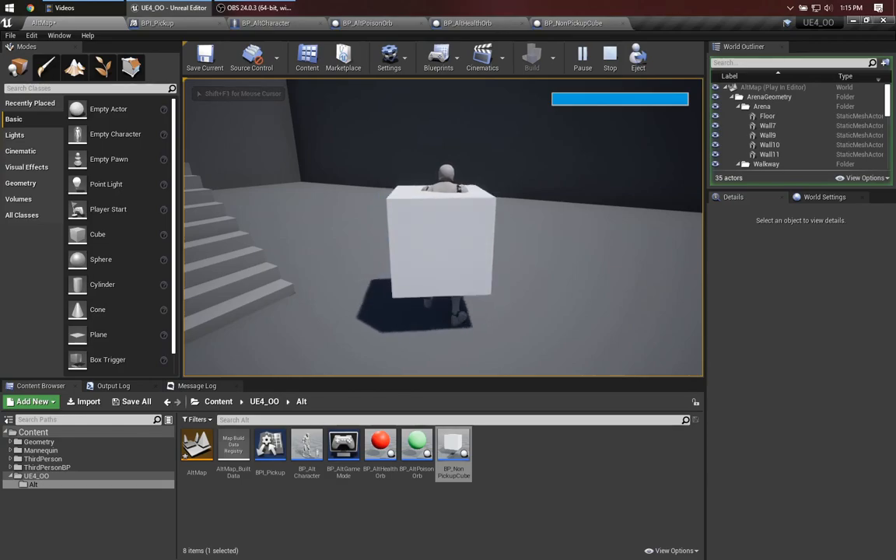
{"action": "left_click", "coordinate": [264, 23]}
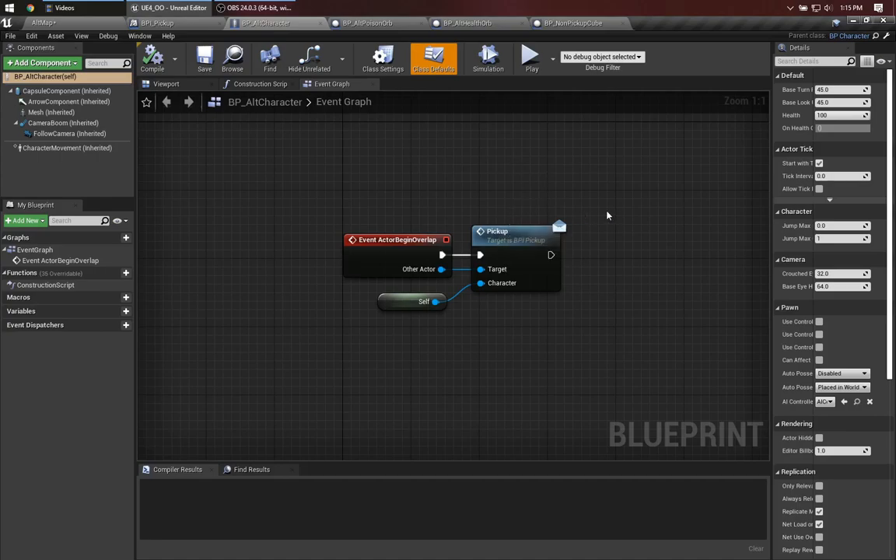
{"action": "mouse_move", "coordinate": [512, 214]}
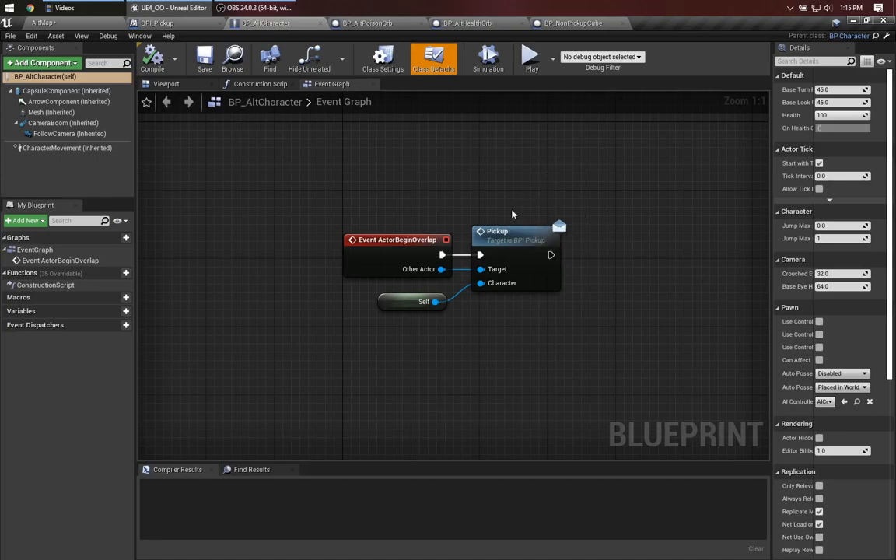
{"action": "mouse_move", "coordinate": [531, 174]}
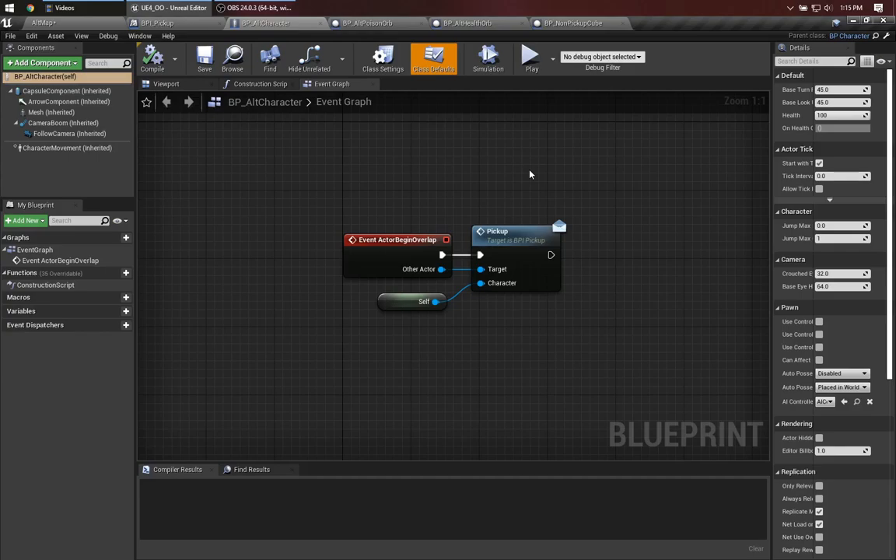